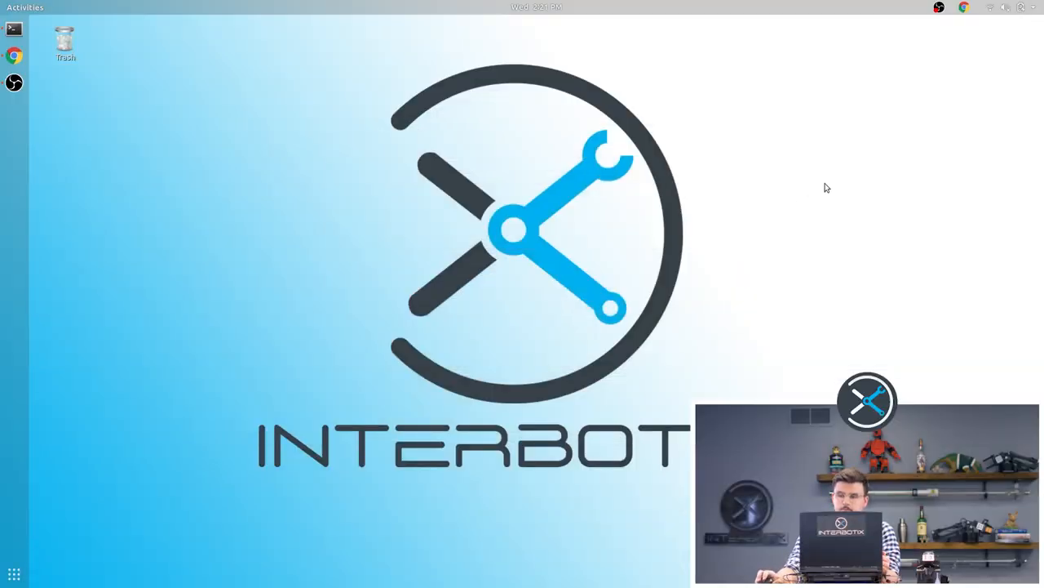
# Step: Open Bluetooth settings from the top-right system menu and switch Bluetooth on
pyautogui.click(1003, 8)
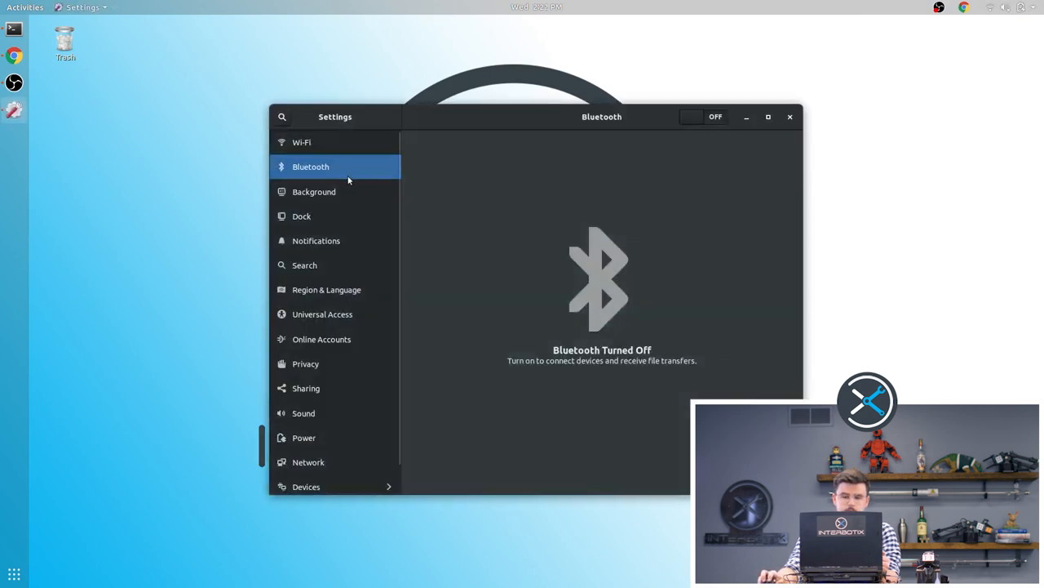
pyautogui.click(703, 116)
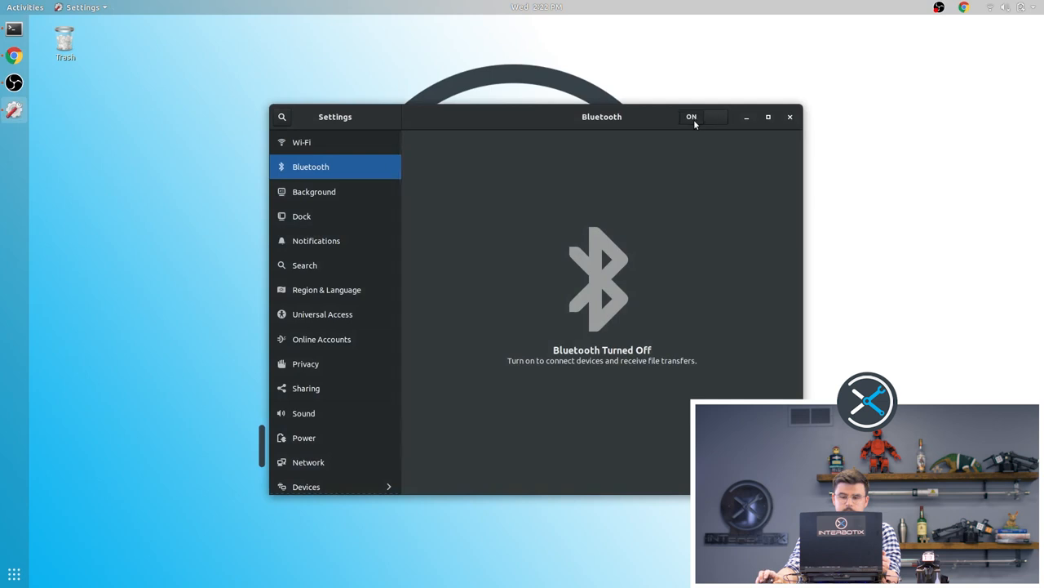
pyautogui.click(704, 116)
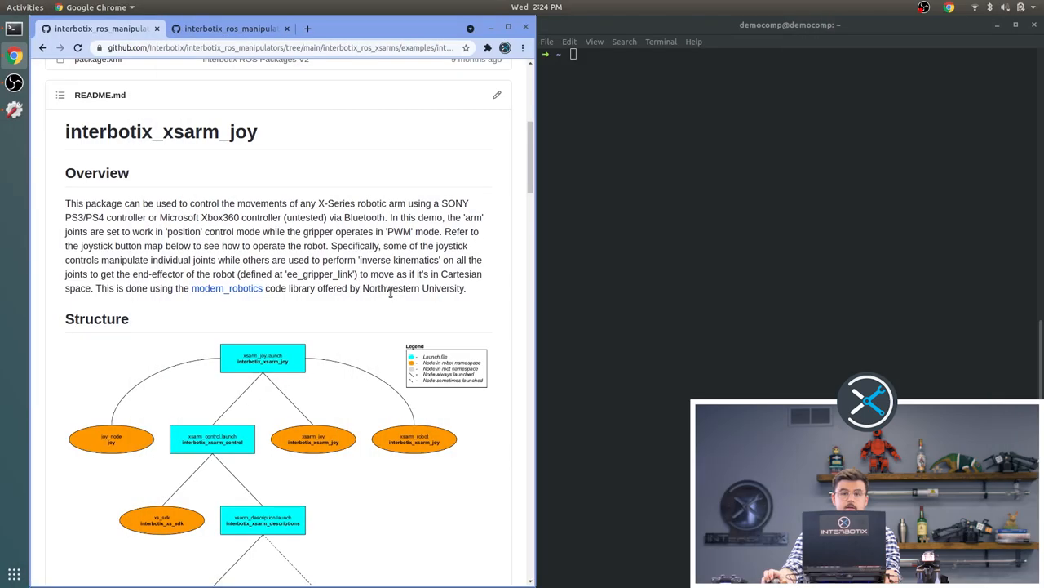
pyautogui.moveTo(379, 288)
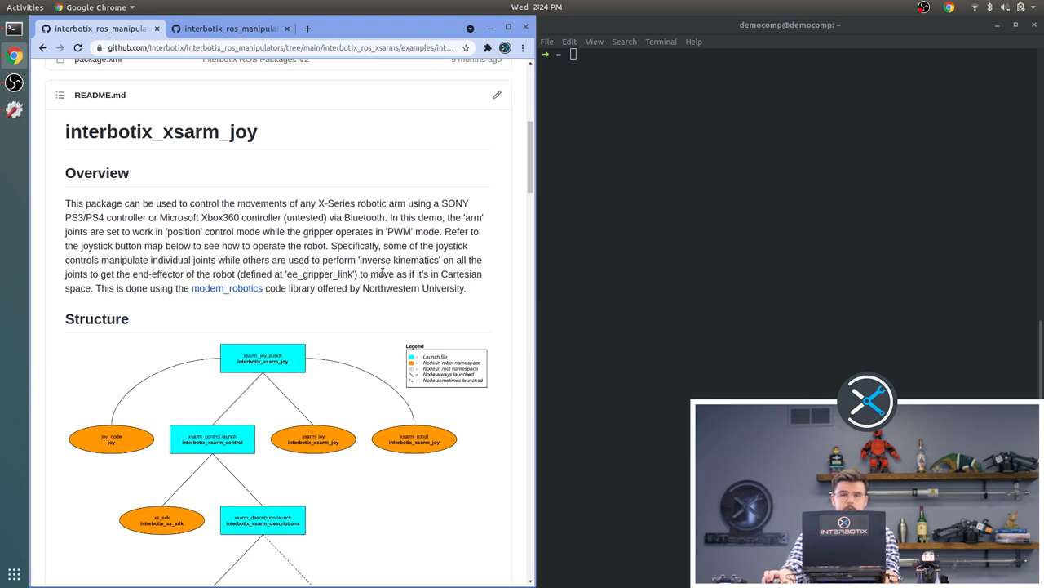
pyautogui.scroll(-3)
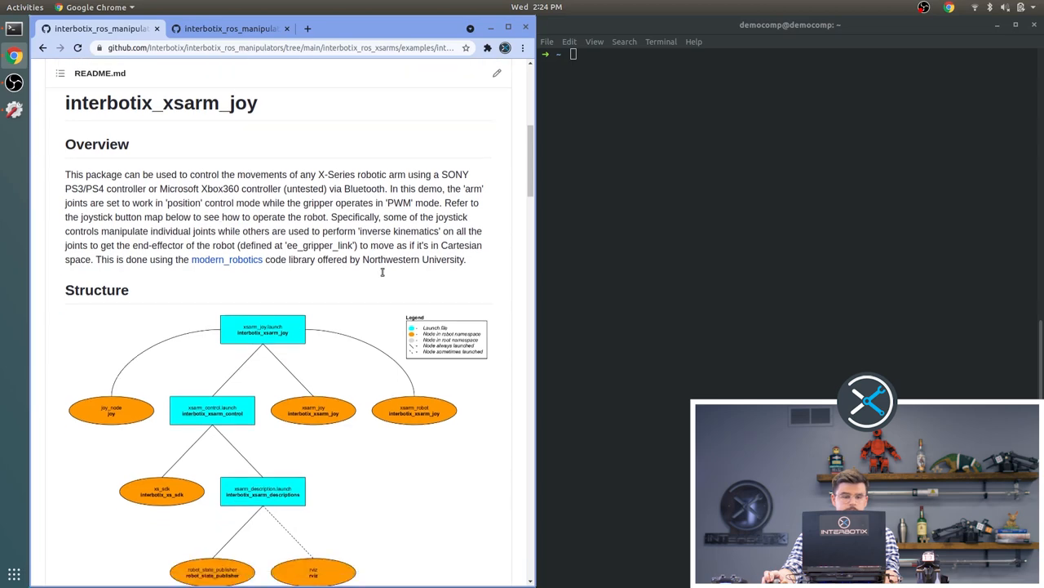
pyautogui.scroll(-3)
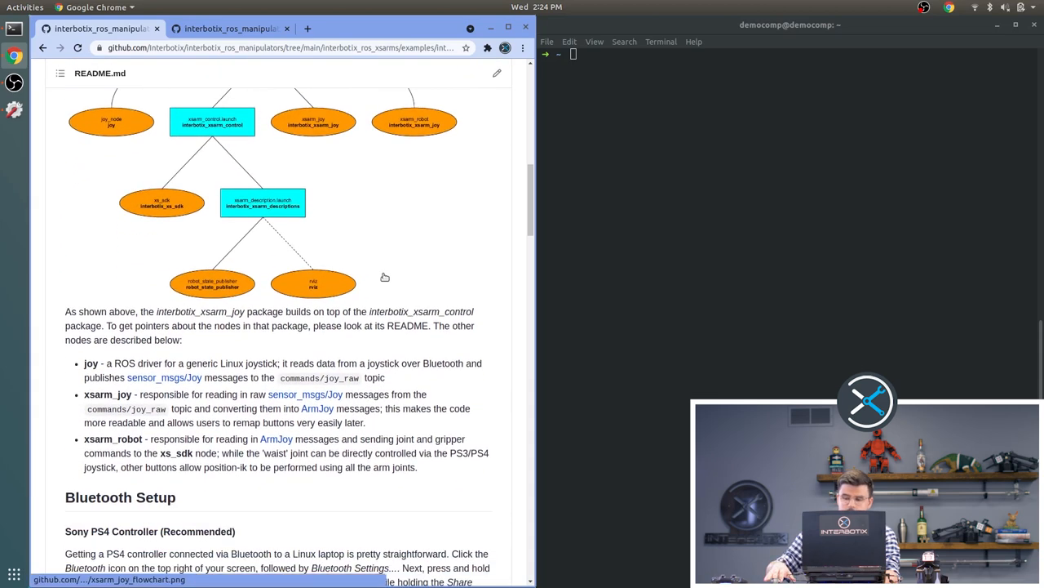
pyautogui.moveTo(400, 309)
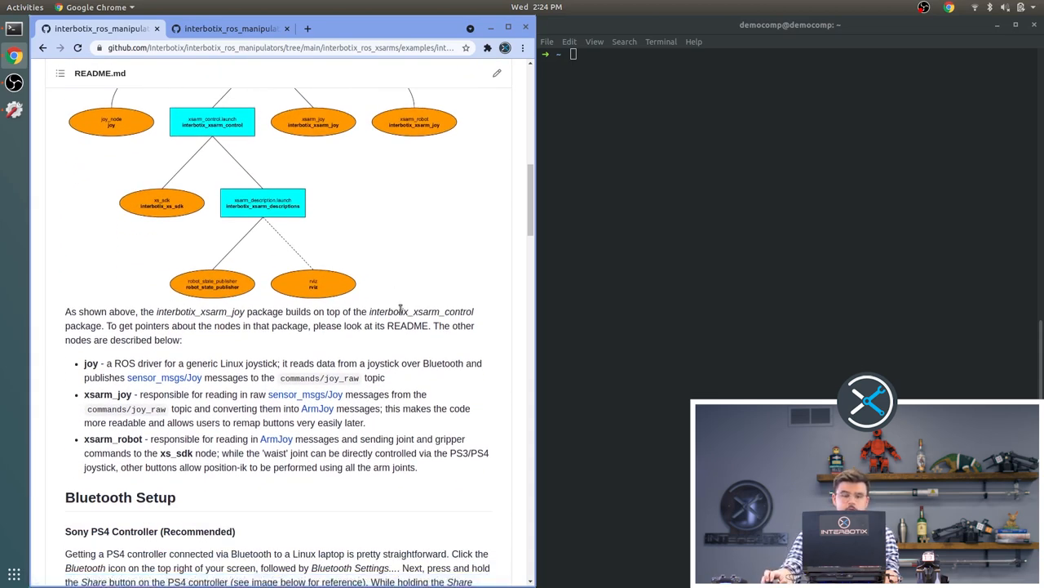
pyautogui.scroll(-3)
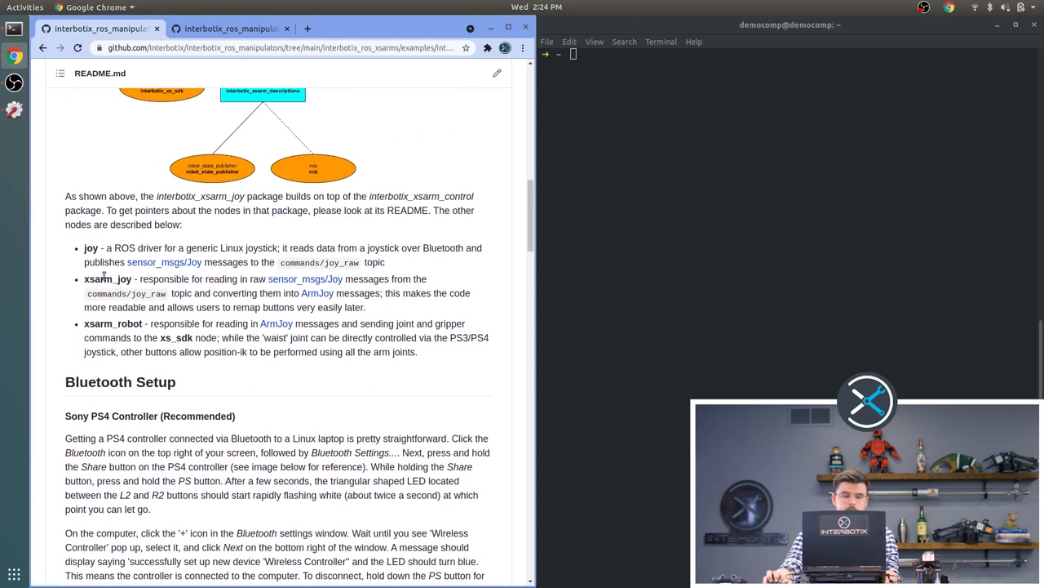
pyautogui.moveTo(113, 324)
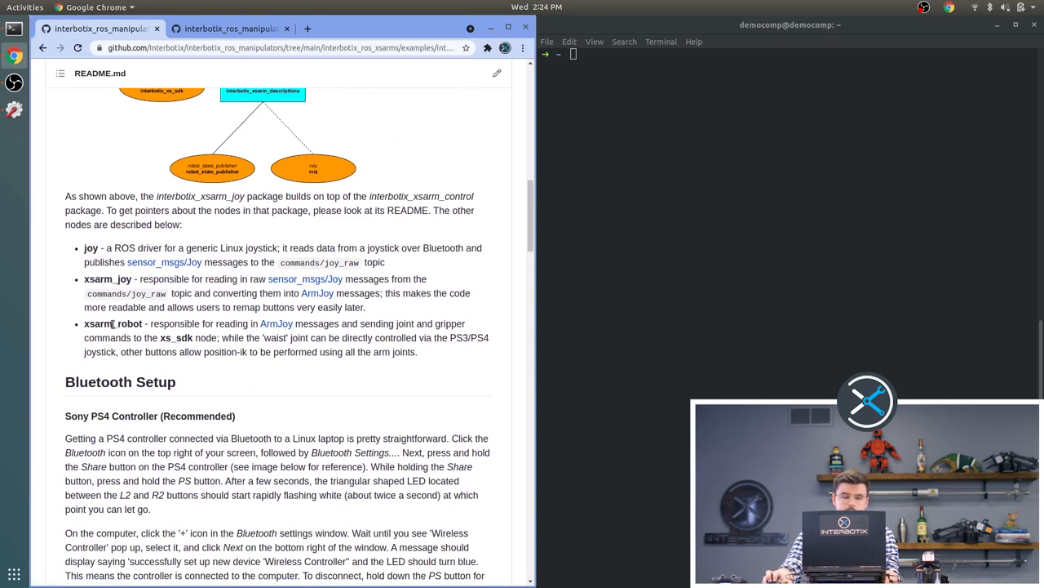
pyautogui.scroll(-3)
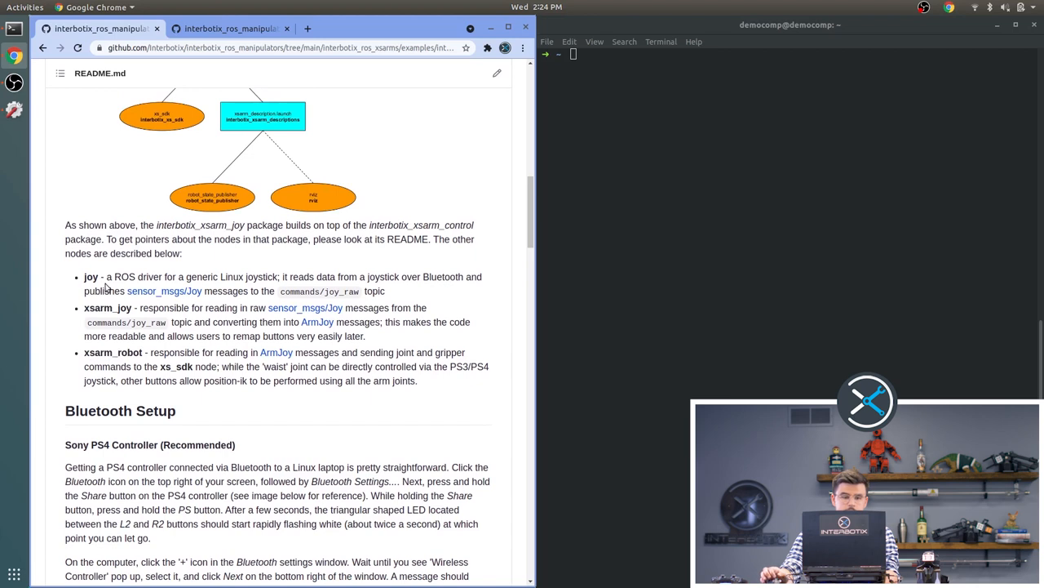
pyautogui.scroll(-3)
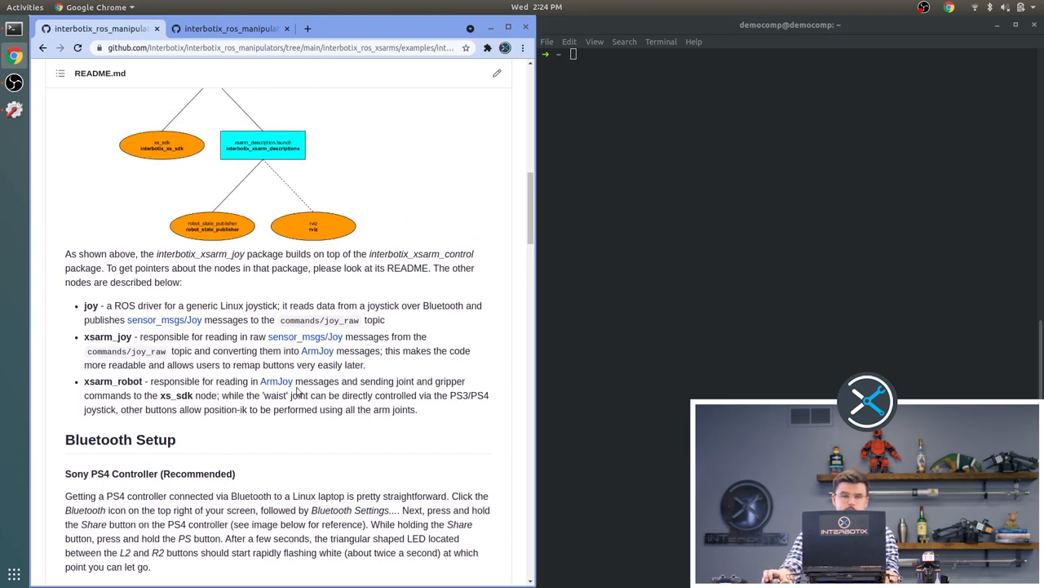
pyautogui.moveTo(342, 411)
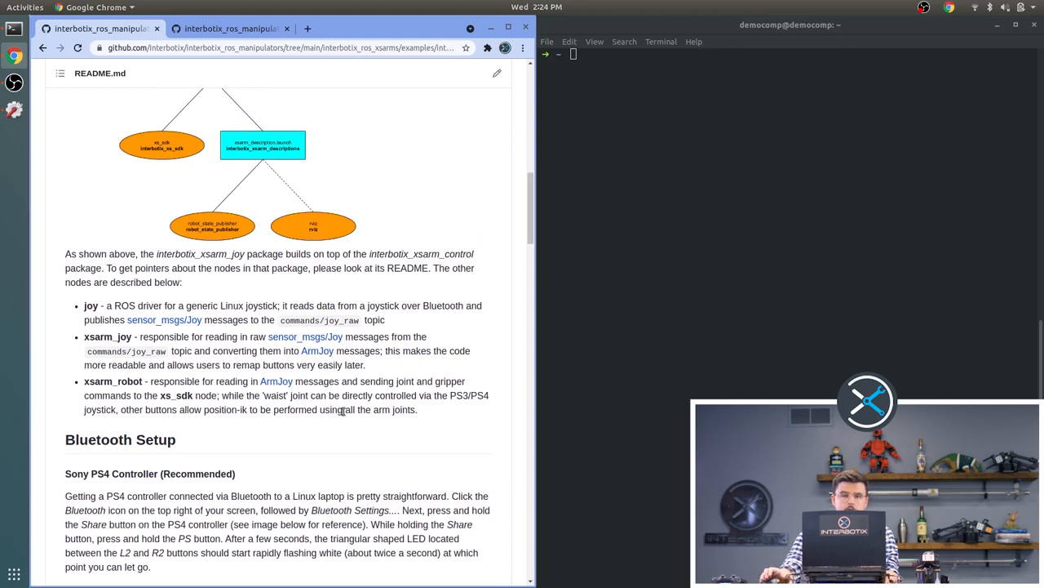
pyautogui.scroll(-3)
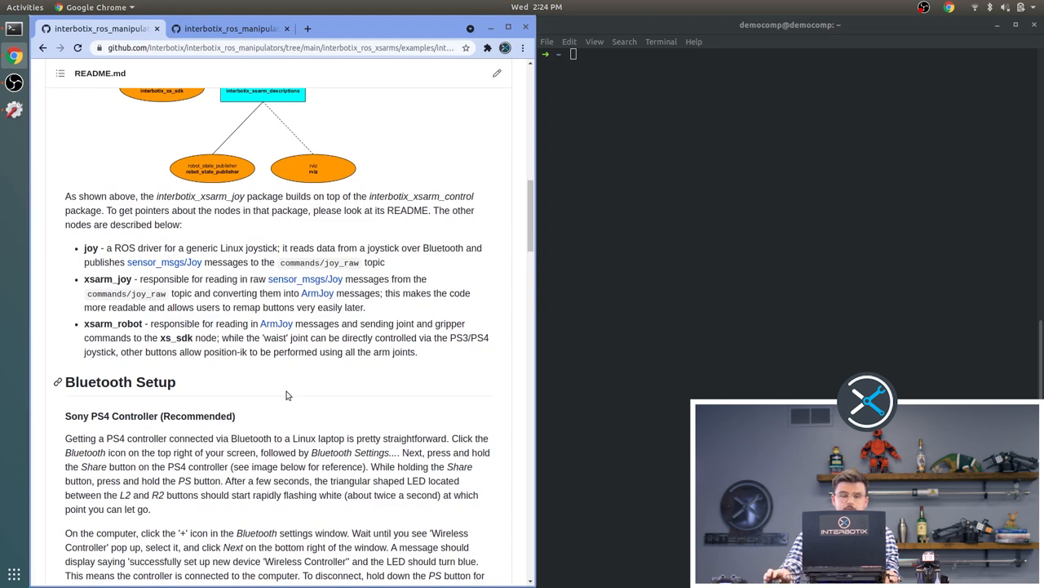
pyautogui.scroll(-3)
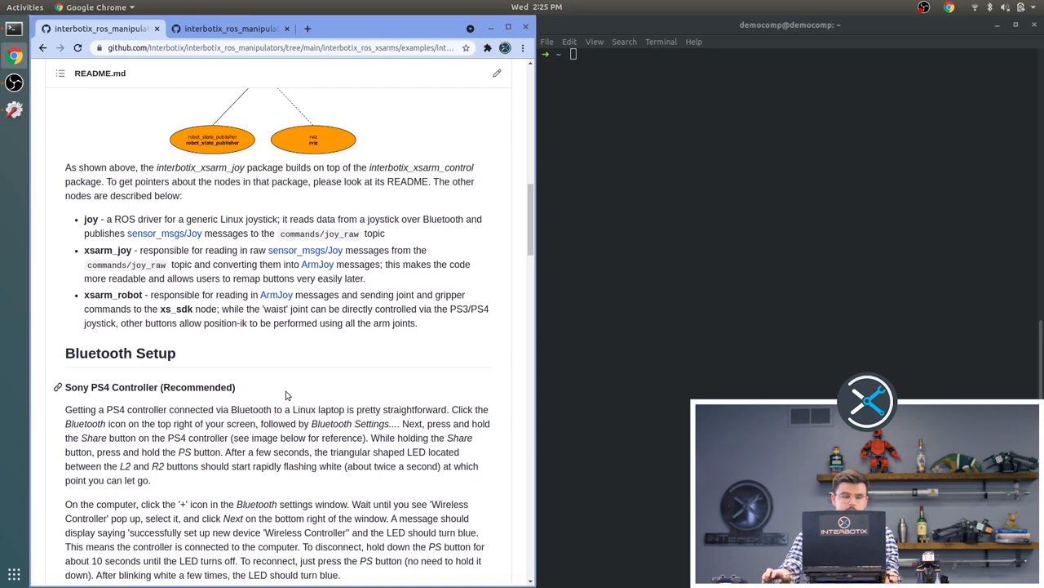
pyautogui.scroll(-3)
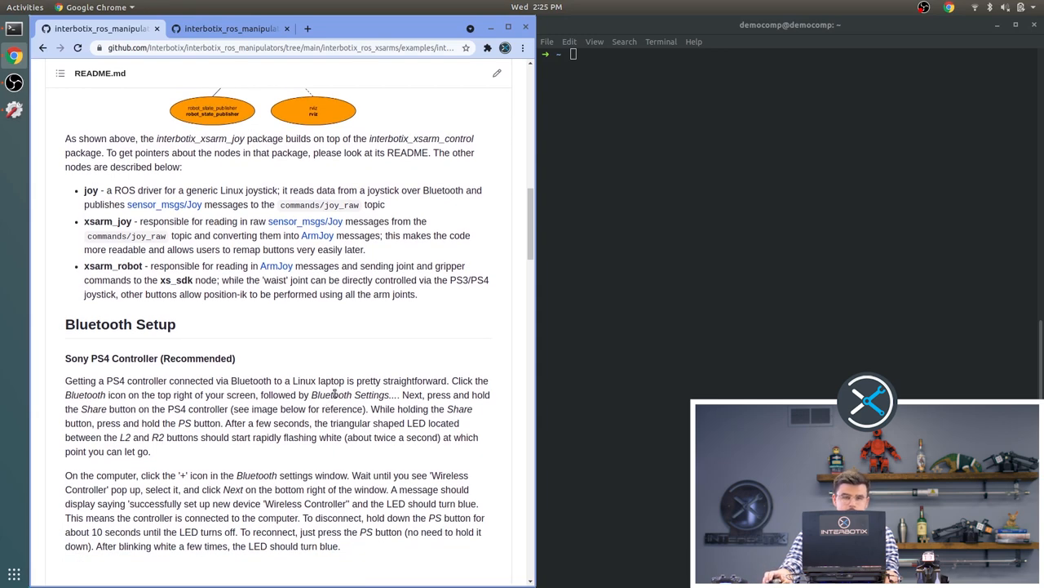
pyautogui.moveTo(326, 377)
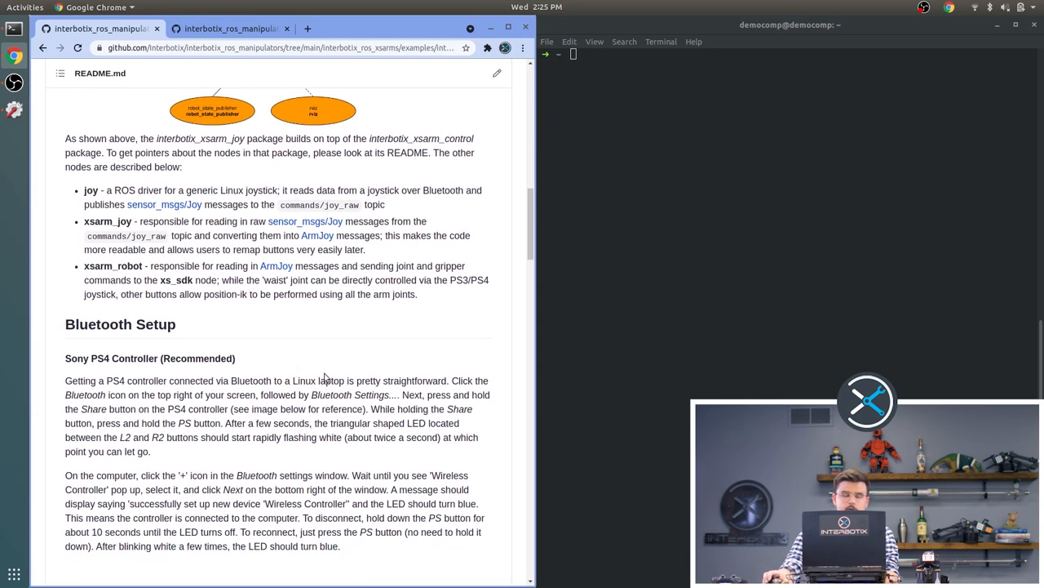
pyautogui.moveTo(326, 370)
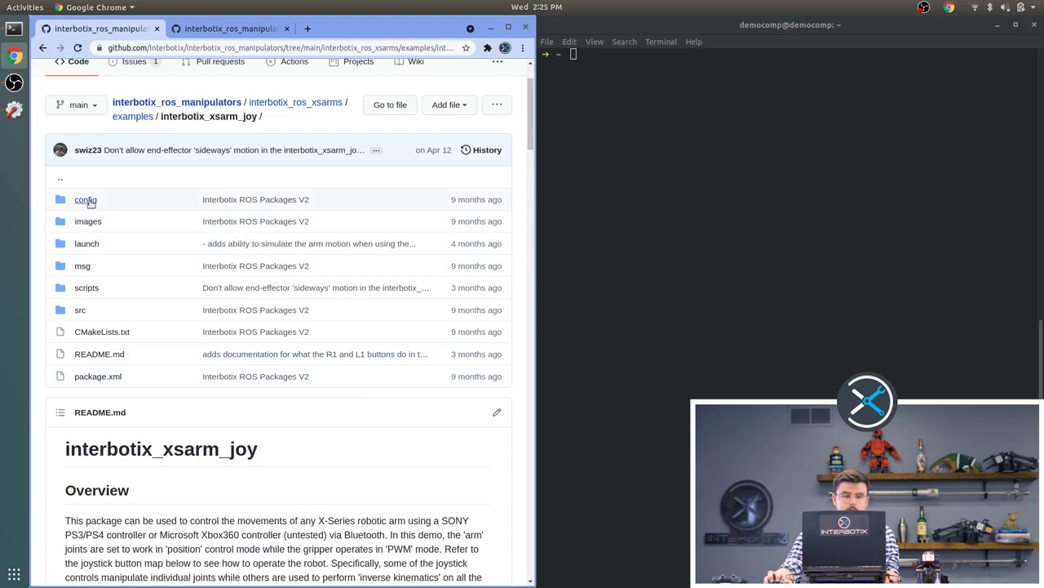
# Step: Open the joy package's config folder and view modes.yaml
pyautogui.click(86, 199)
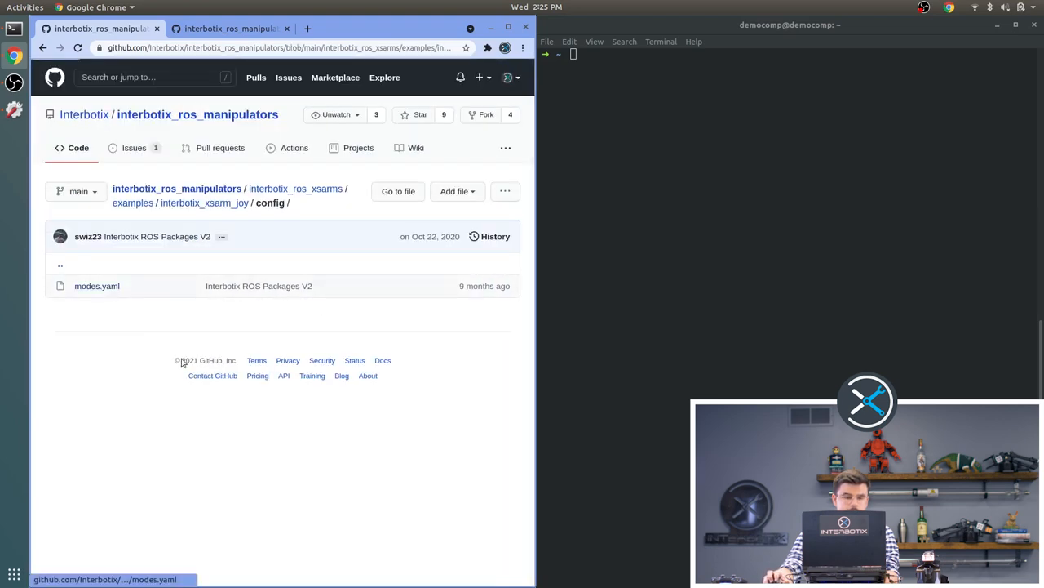
pyautogui.click(96, 286)
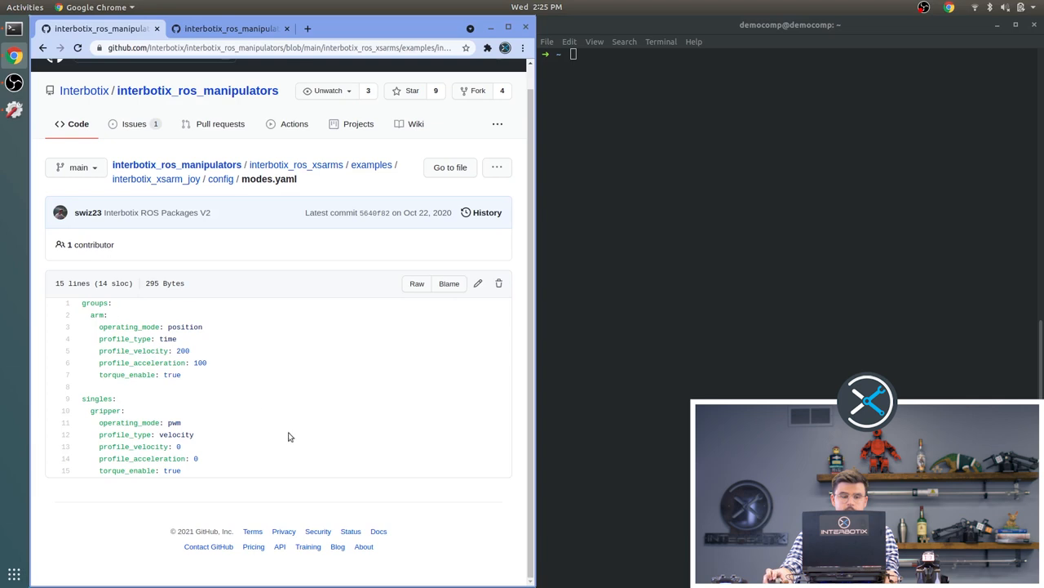
pyautogui.moveTo(153, 460)
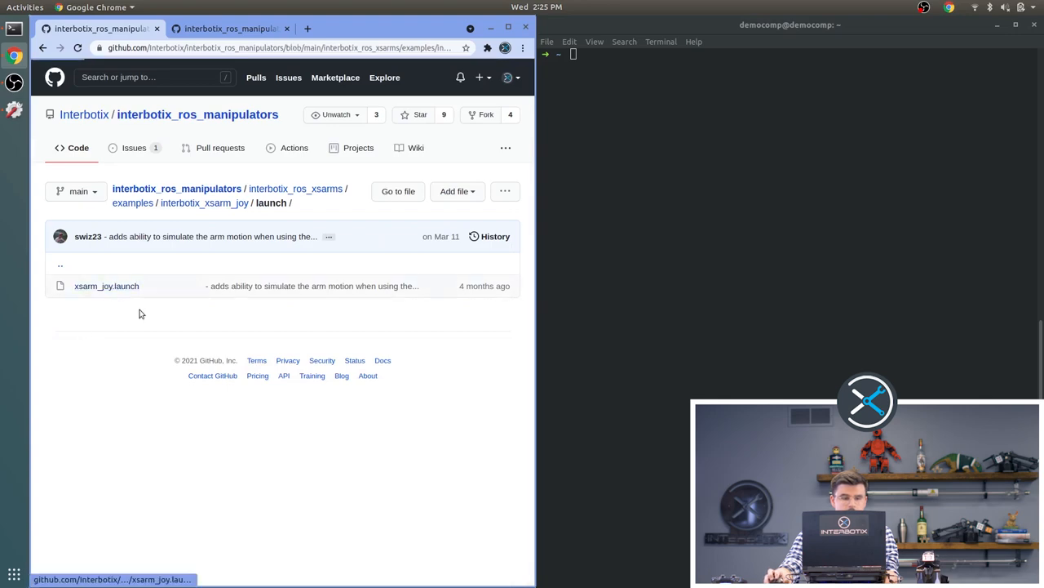
# Step: Open xsarm_joy.launch and scroll through its joy, xsarm_joy and xsarm_robot nodes
pyautogui.click(106, 285)
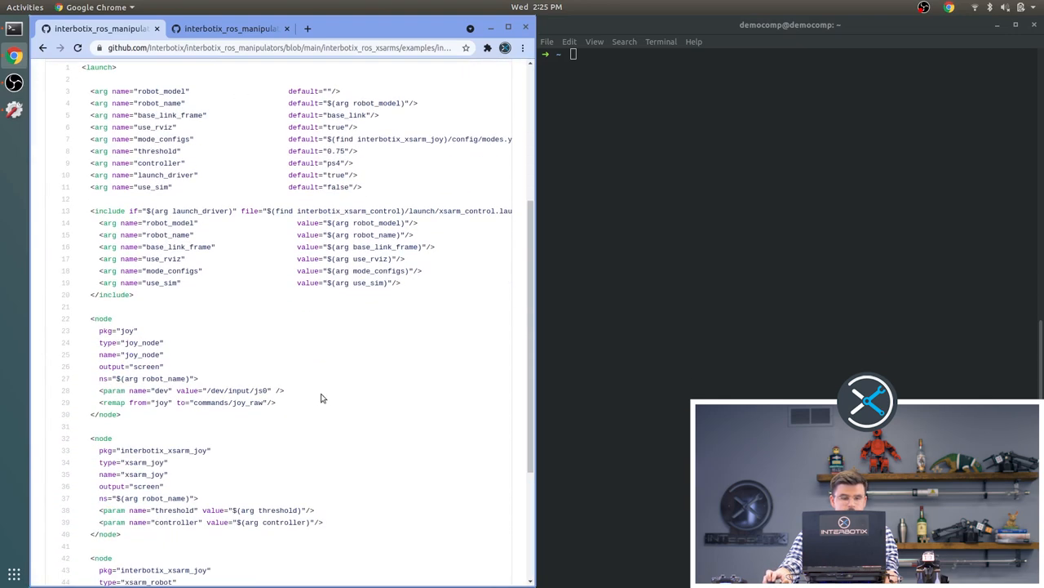
pyautogui.scroll(-3)
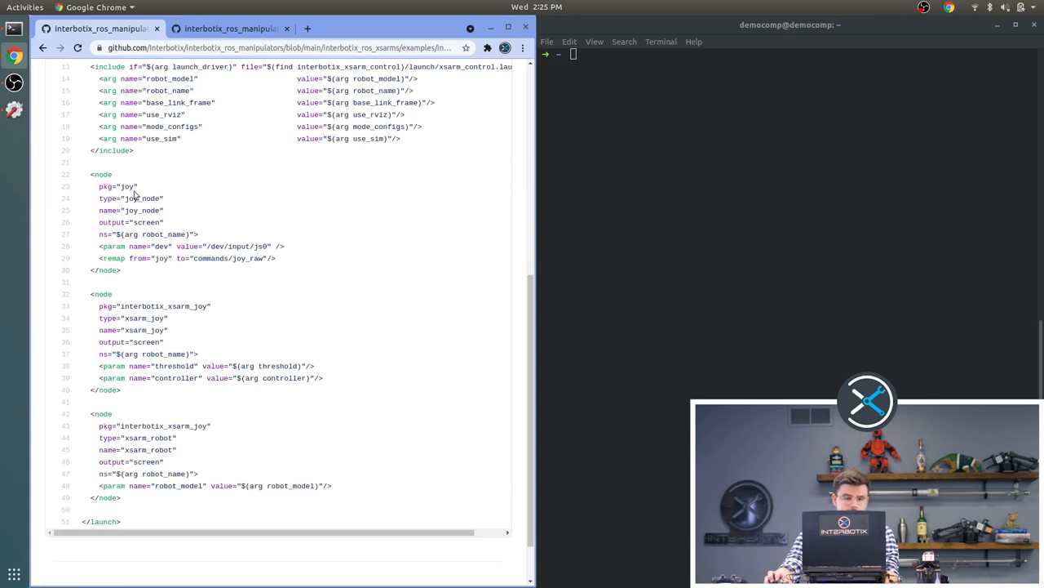
pyautogui.moveTo(216, 376)
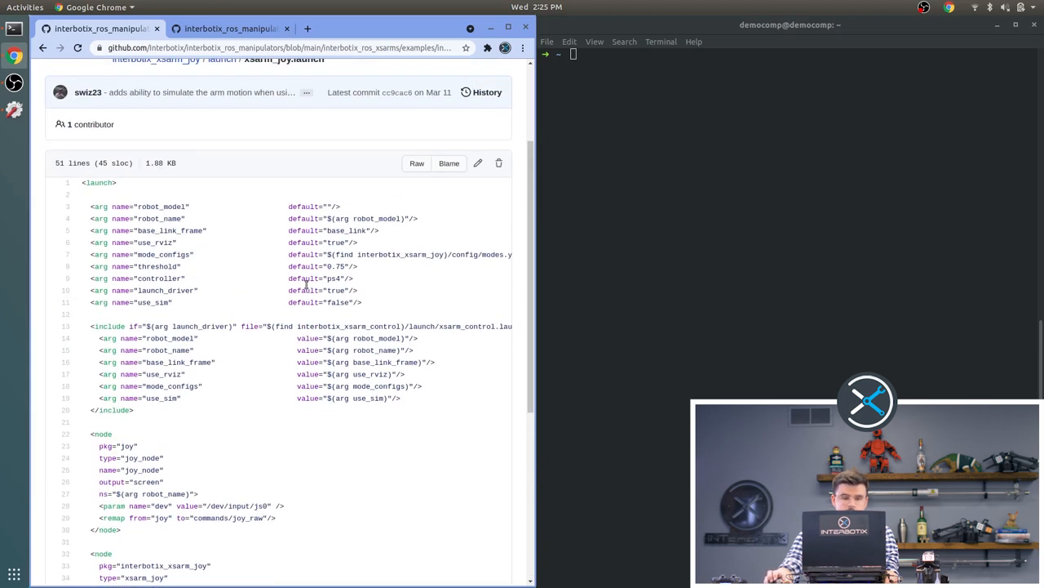
pyautogui.moveTo(204, 219)
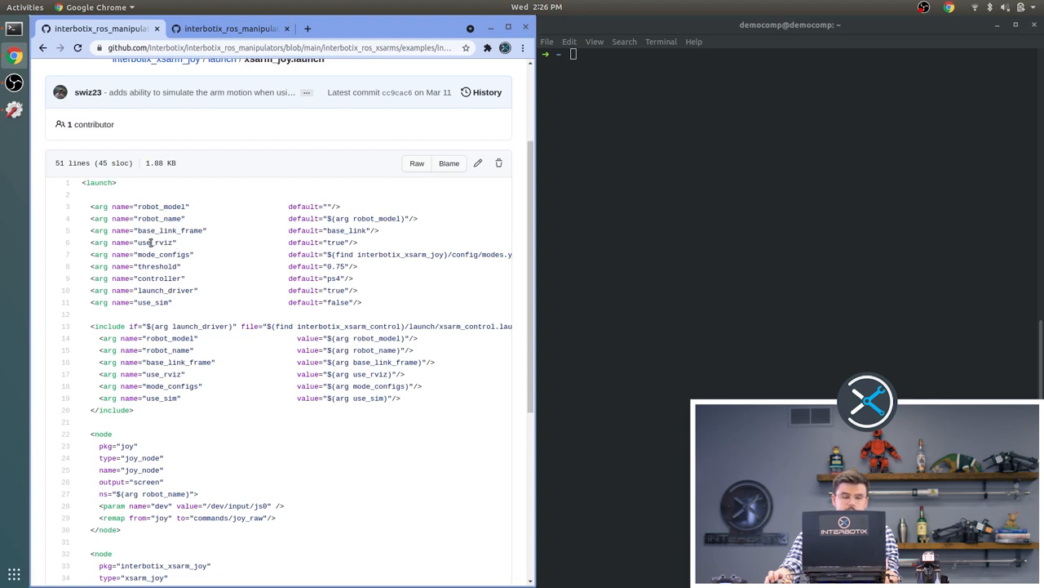
pyautogui.moveTo(180, 256)
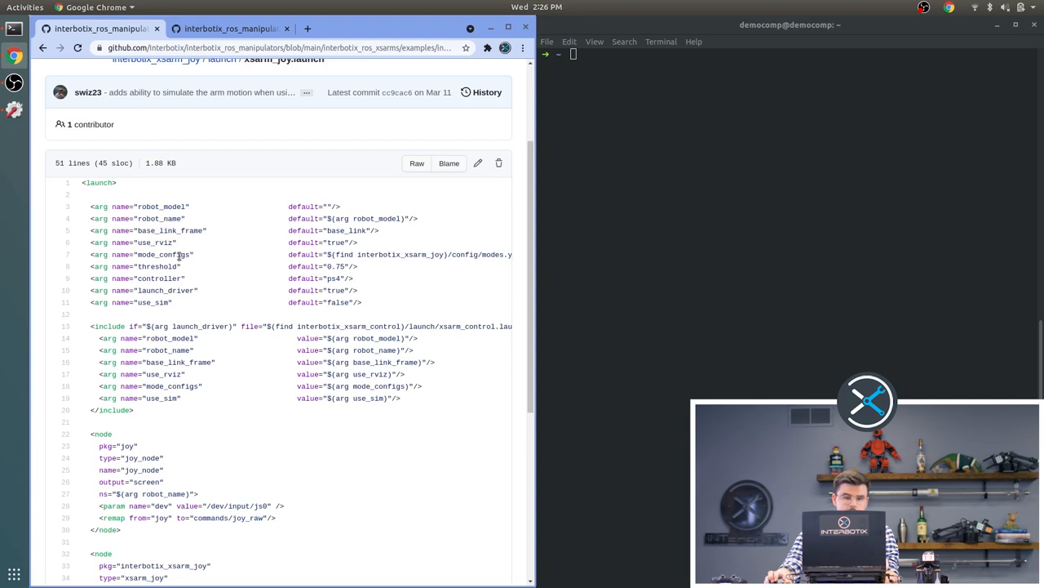
pyautogui.scroll(-3)
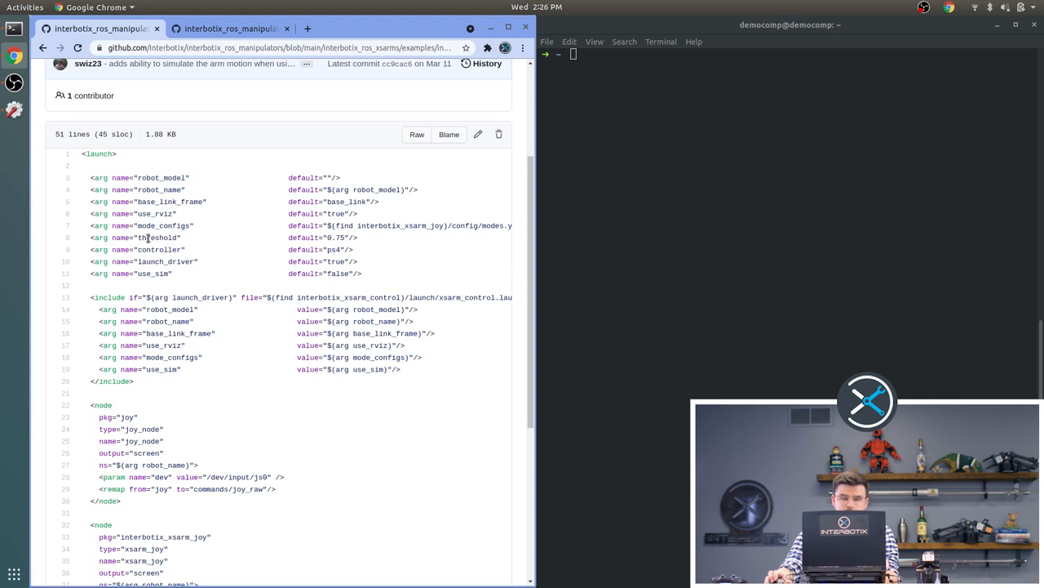
pyautogui.moveTo(270, 264)
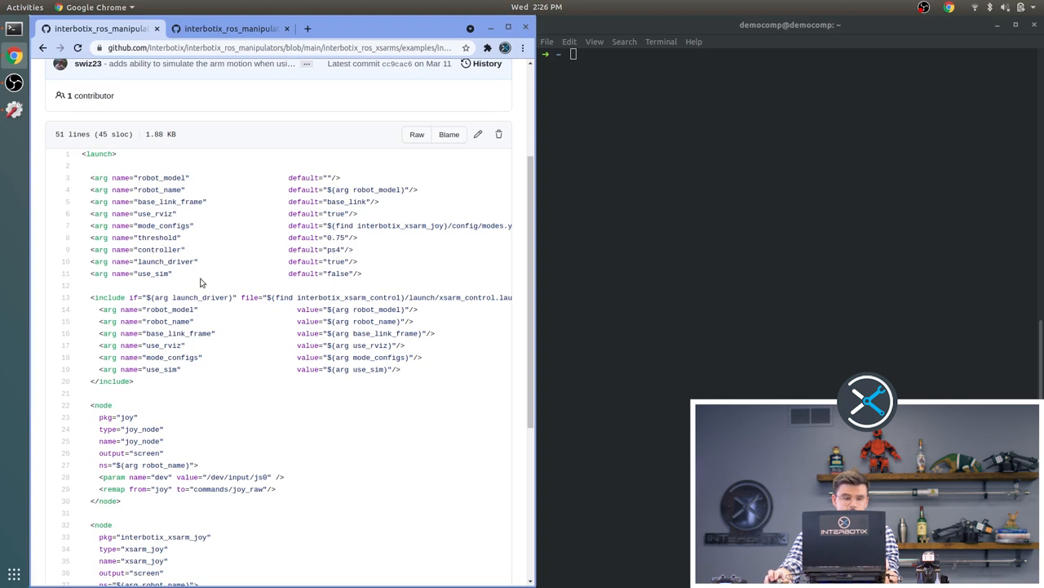
pyautogui.scroll(-3)
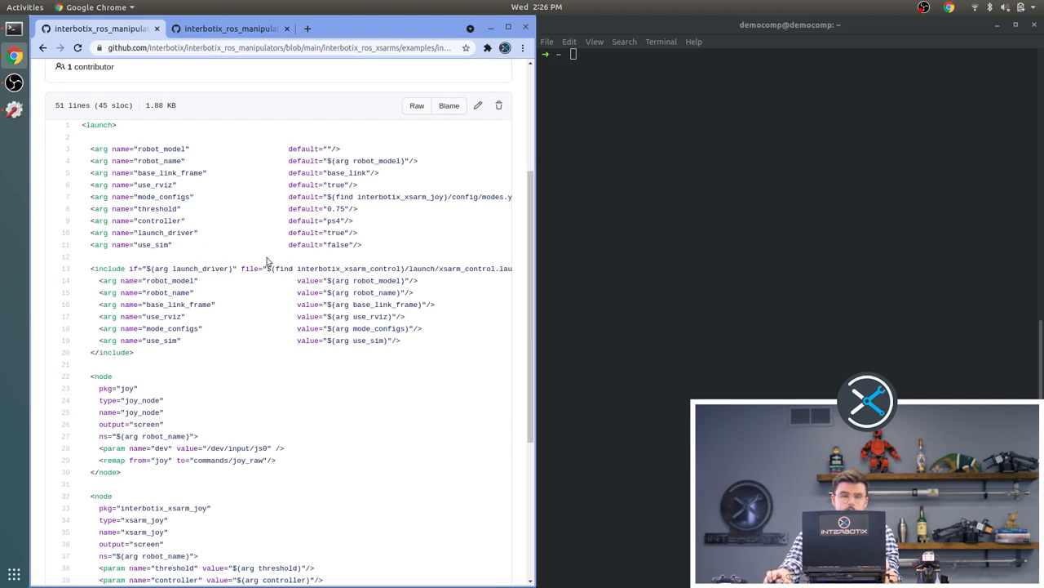
pyautogui.moveTo(442, 285)
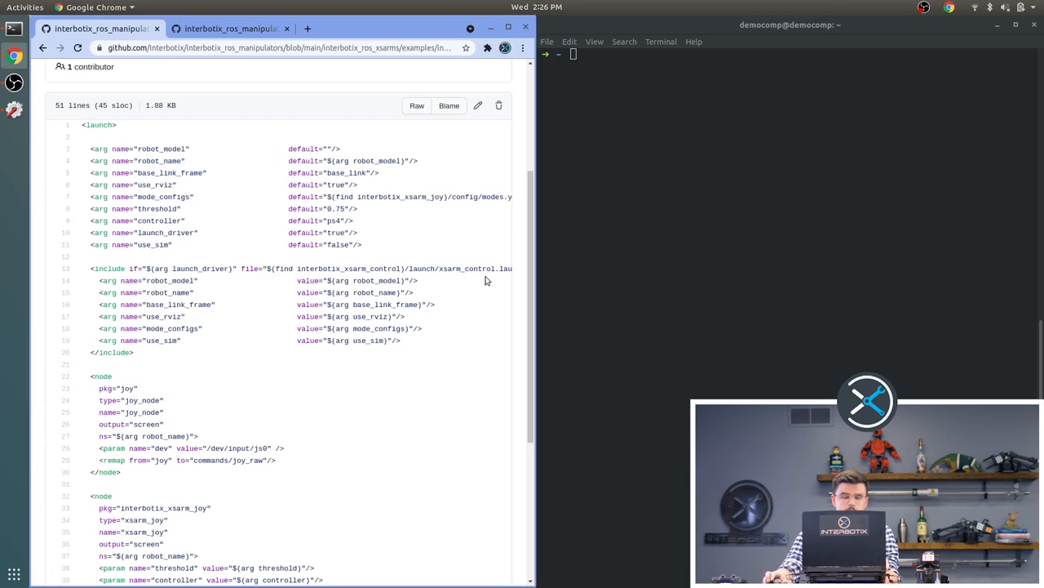
pyautogui.moveTo(357, 285)
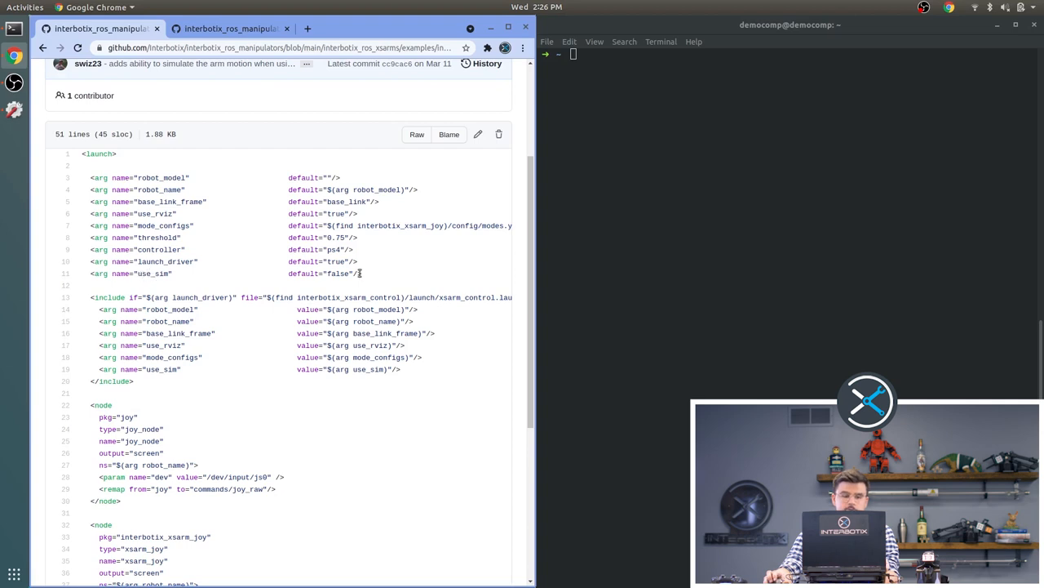
pyautogui.moveTo(339, 292)
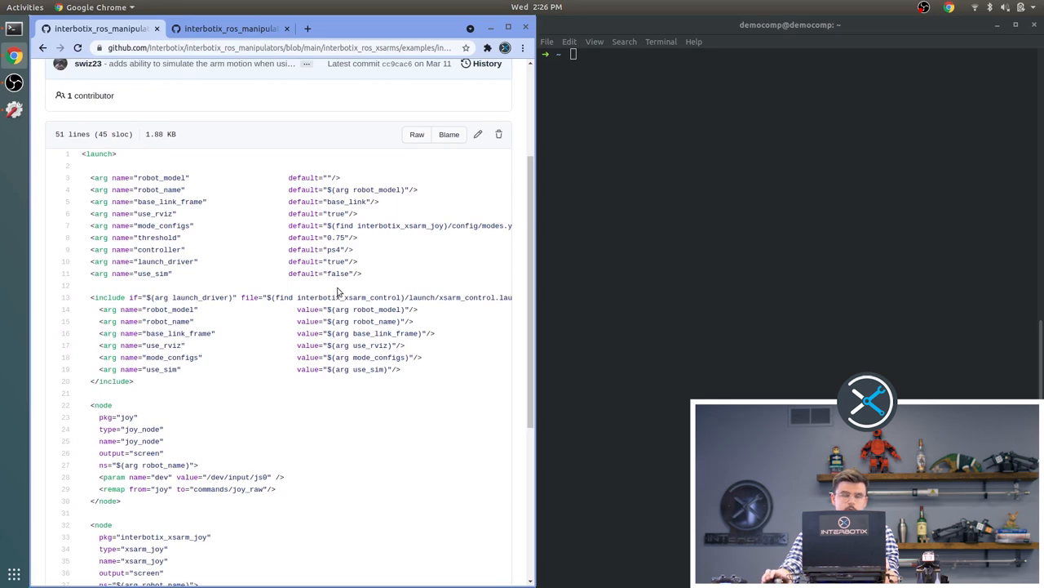
pyautogui.scroll(-3)
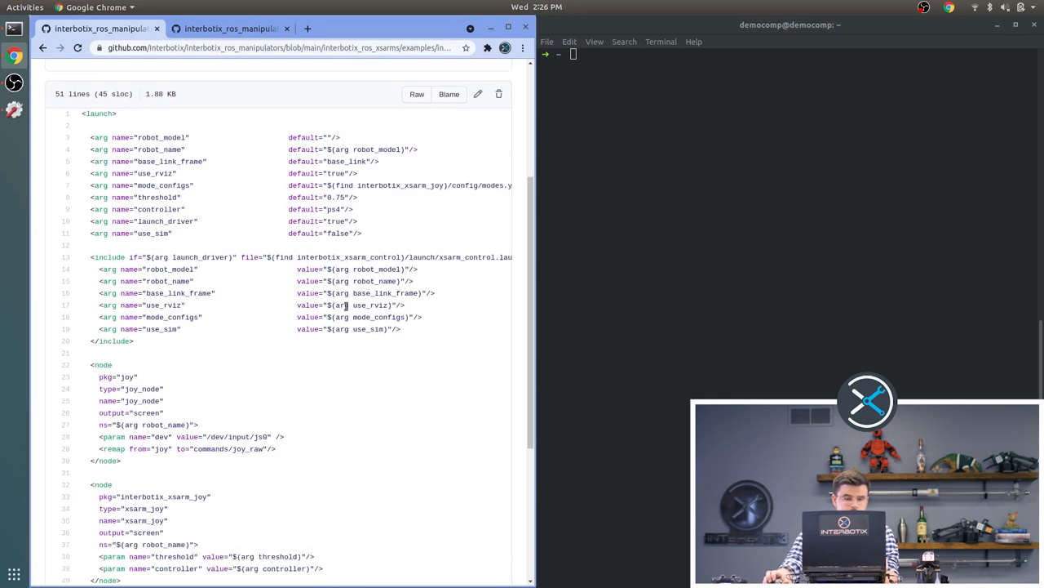
pyautogui.scroll(-3)
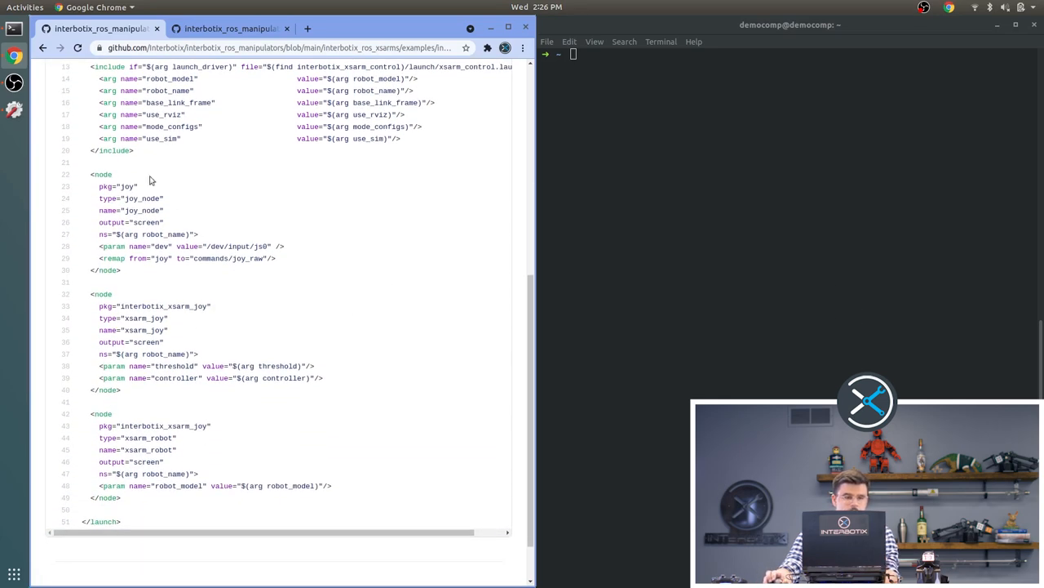
pyautogui.moveTo(168, 258)
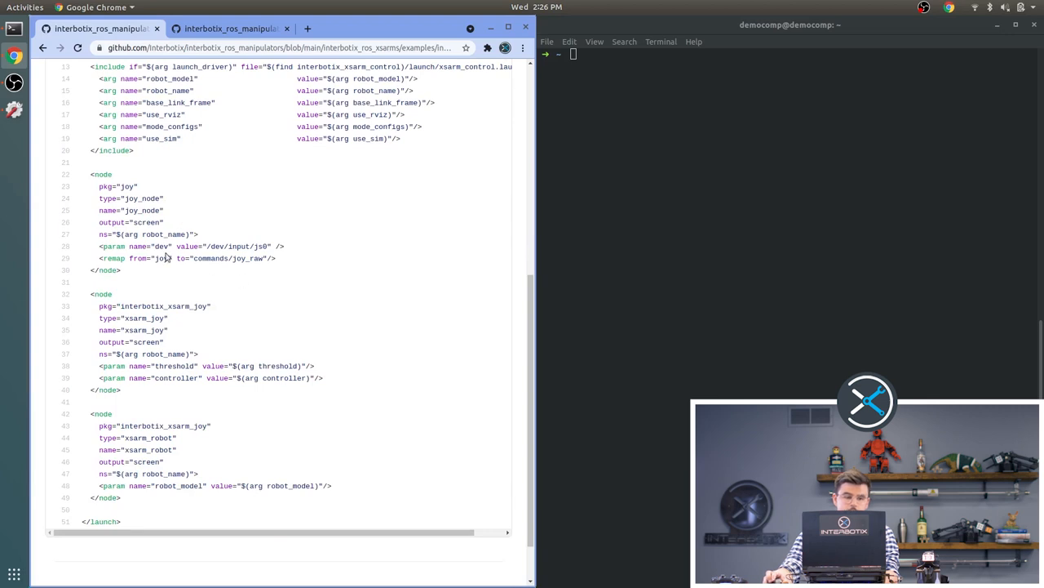
pyautogui.moveTo(216, 272)
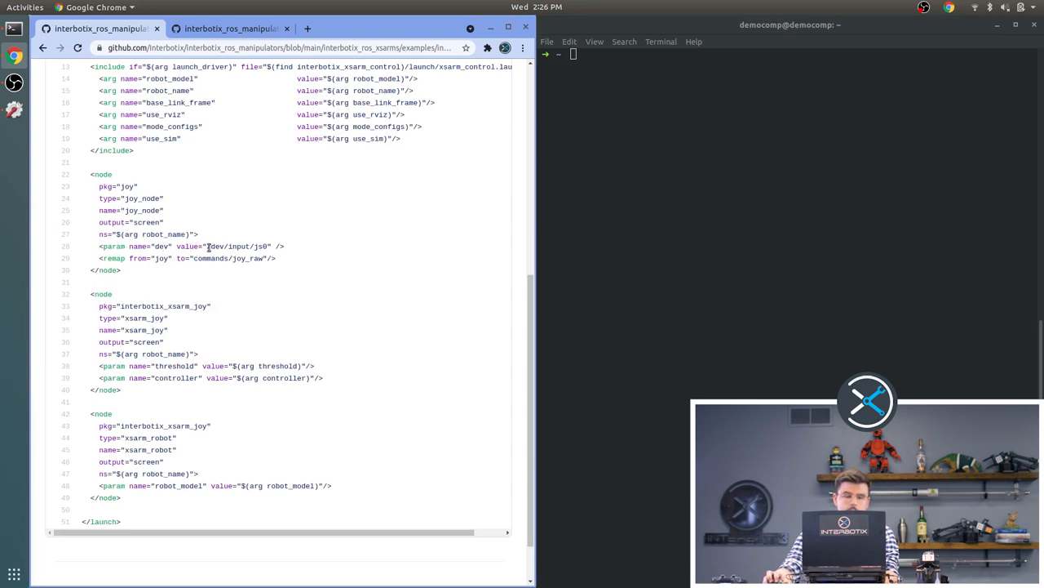
pyautogui.doubleClick(236, 246)
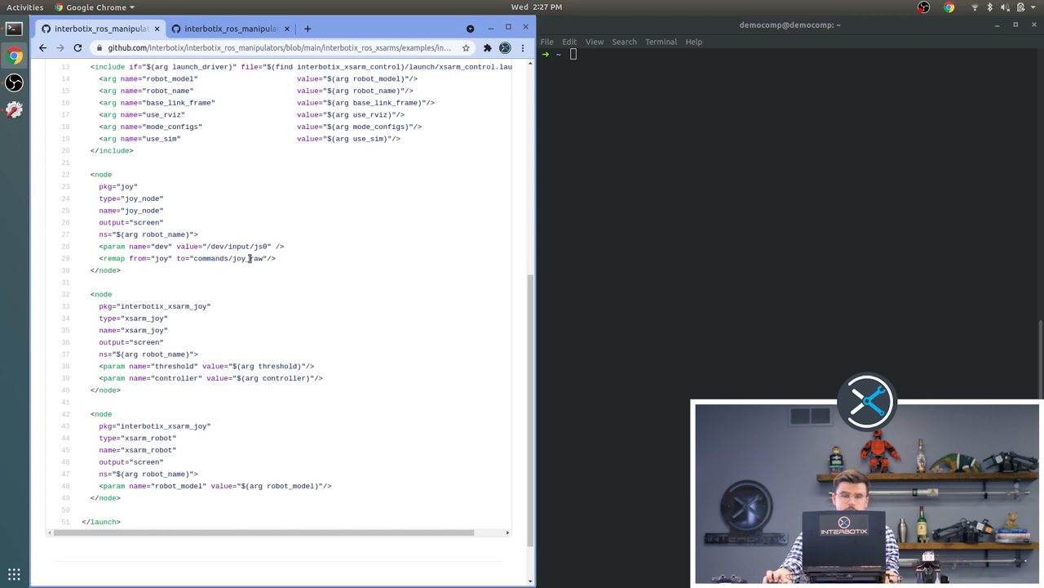
pyautogui.scroll(-3)
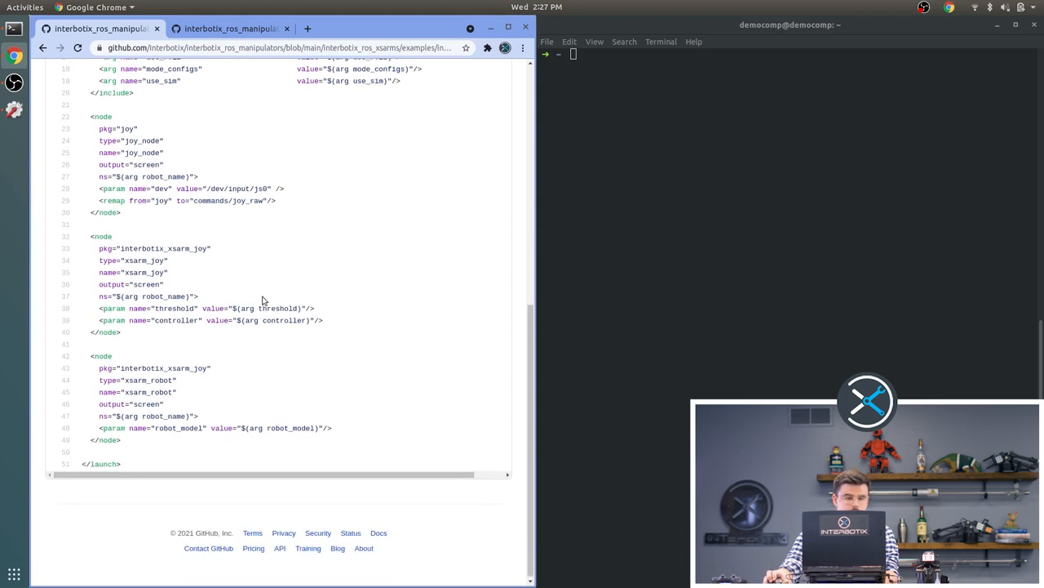
pyautogui.moveTo(150, 262)
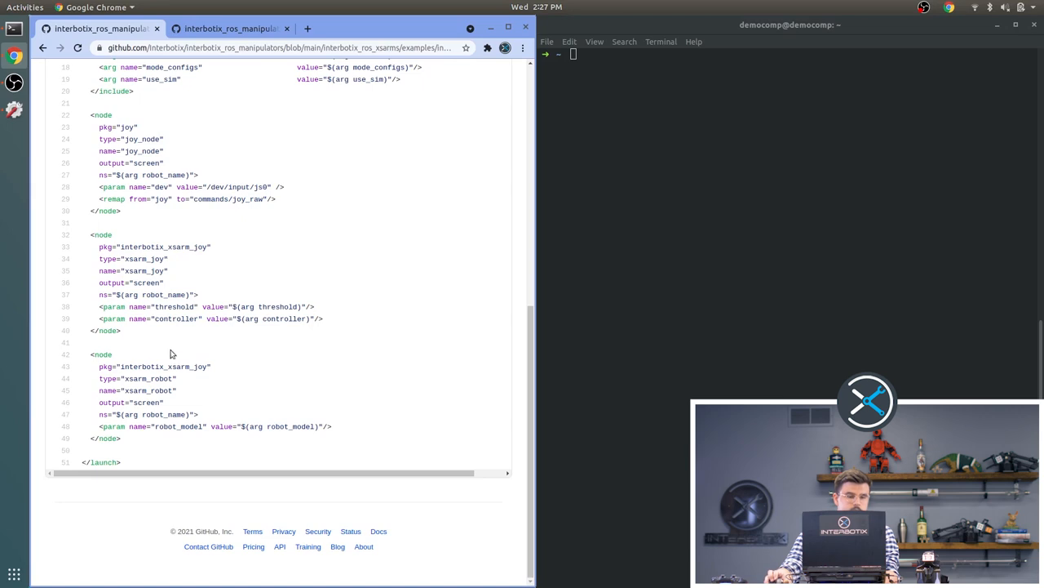
pyautogui.moveTo(160, 387)
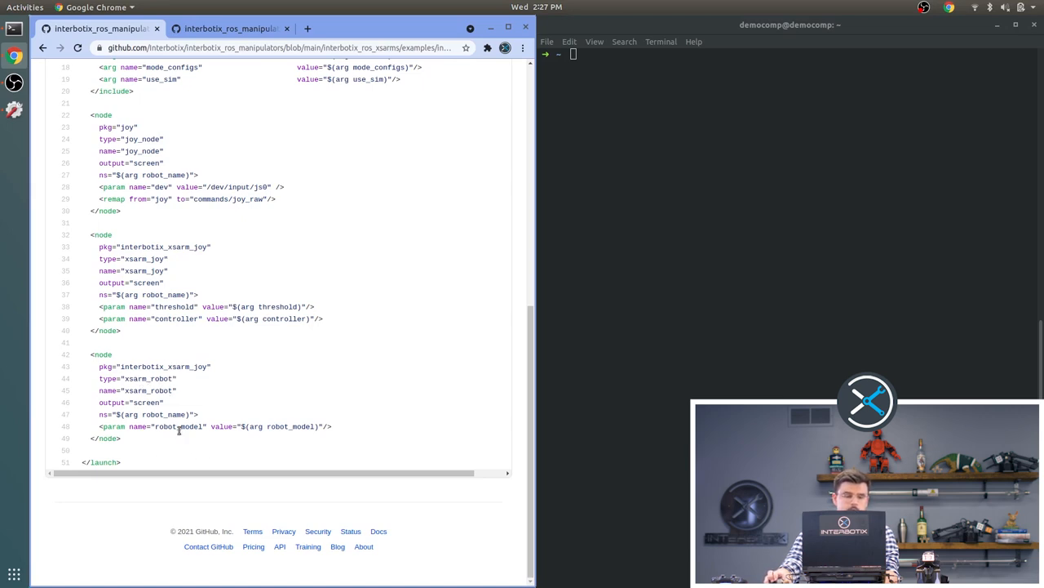
pyautogui.scroll(3)
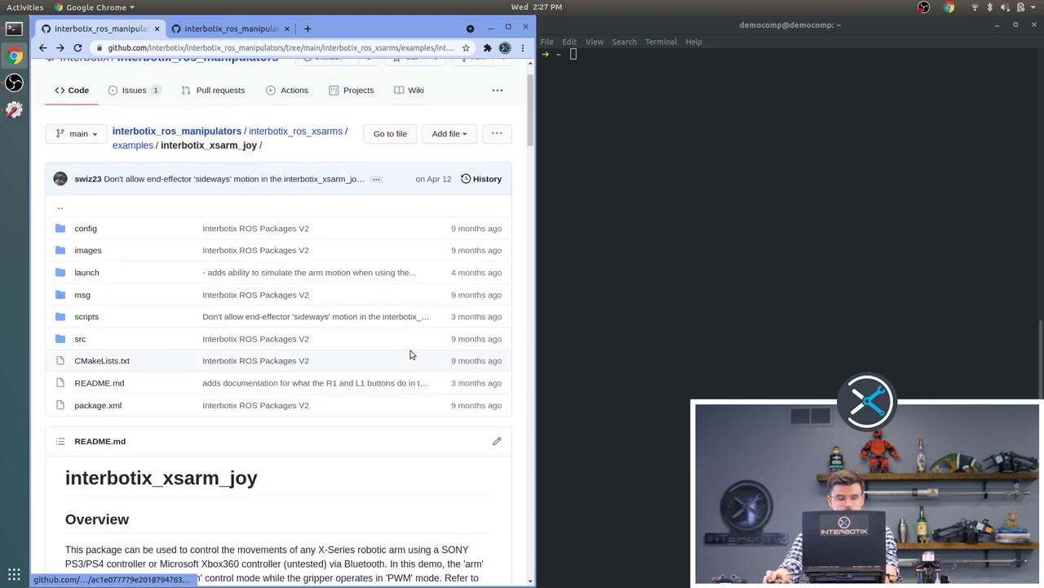
# Step: Scroll the README past Bluetooth Setup to the Usage command and argument table
pyautogui.scroll(-3)
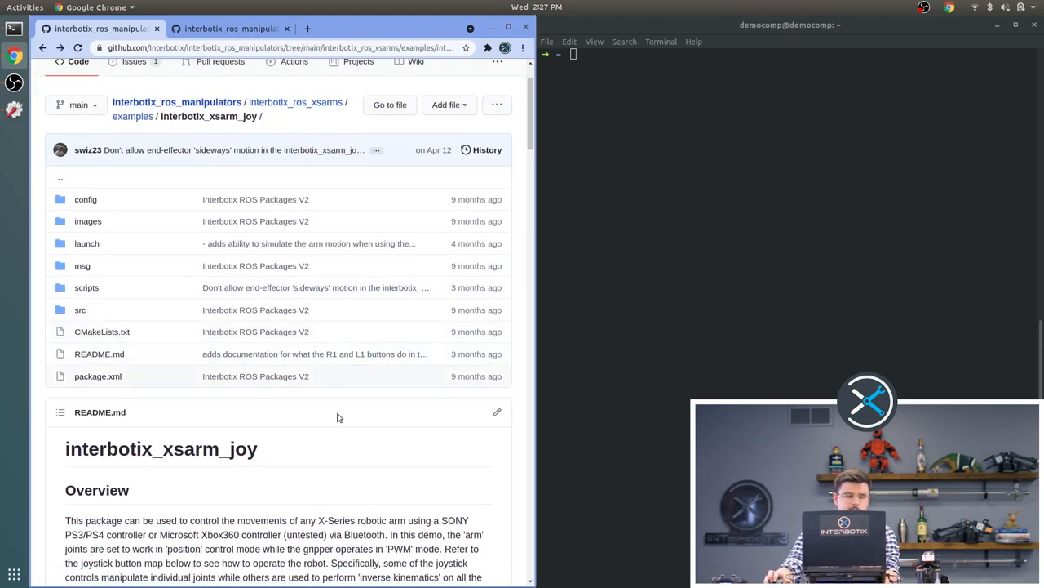
pyautogui.scroll(-3)
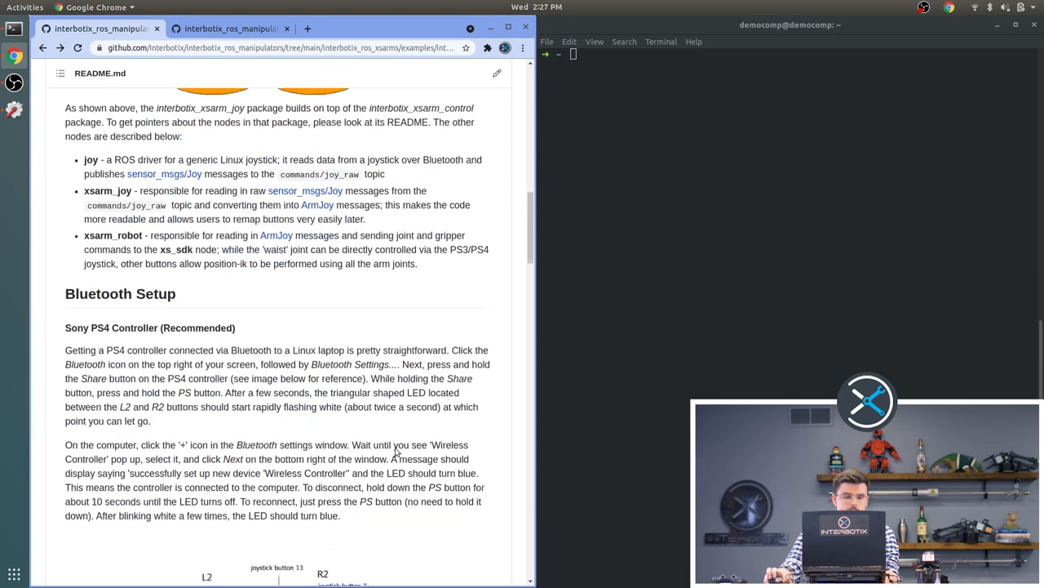
pyautogui.scroll(-3)
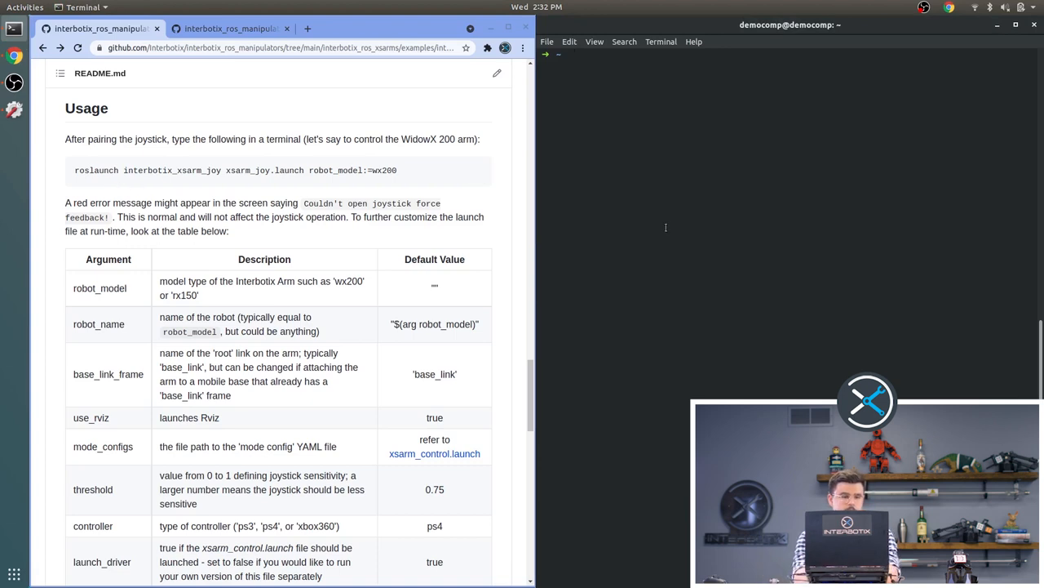
# Step: Run 'roslaunch interbotix_xsarm_joy xsarm_joy.launch robot_model:=wx200' in the terminal
pyautogui.write('roslac')
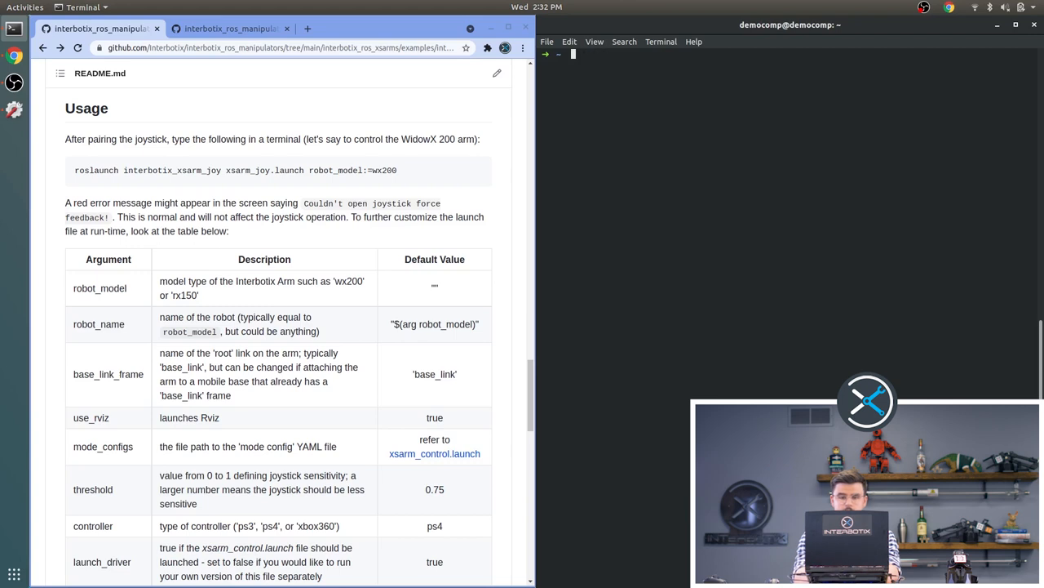
pyautogui.write('roslaunch')
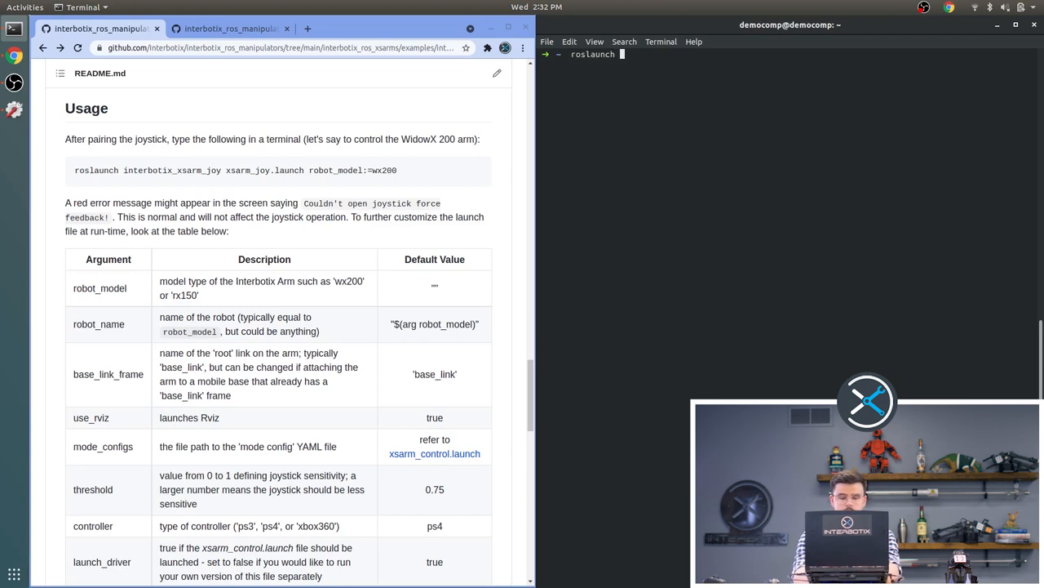
pyautogui.write('interbotix_xsarm')
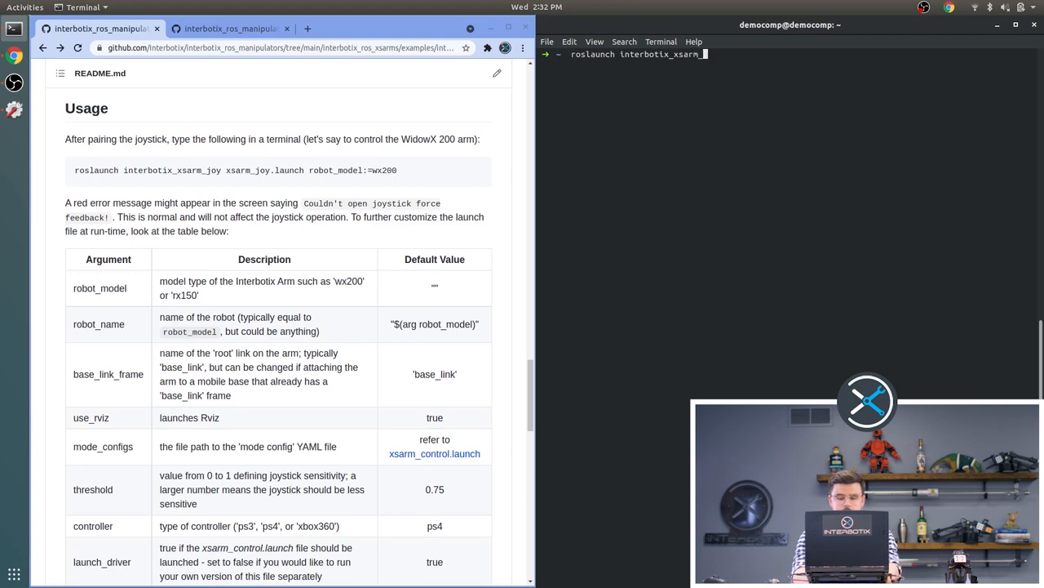
pyautogui.write('_joy')
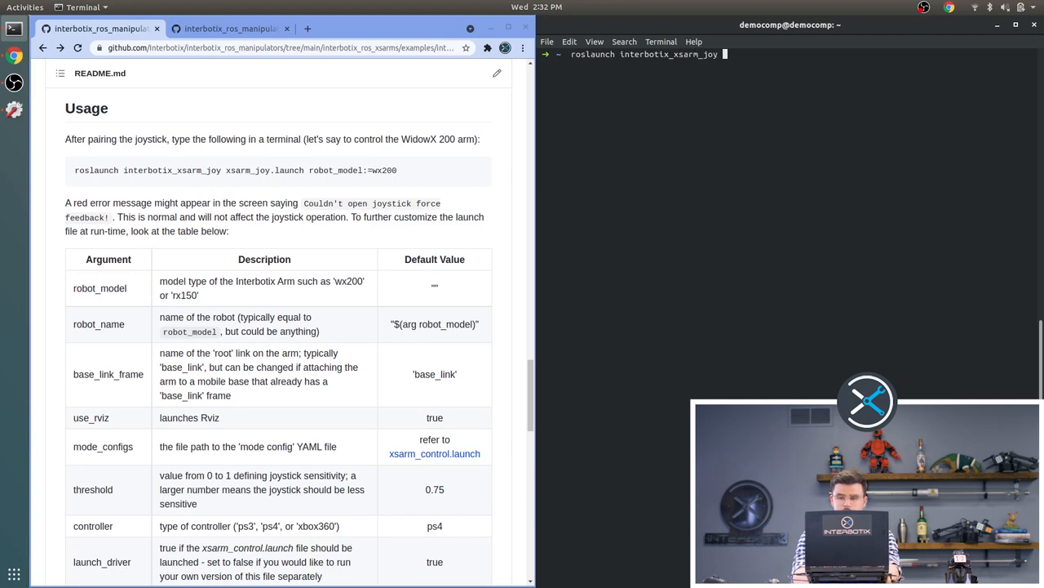
pyautogui.write('xsarm_joy.launch')
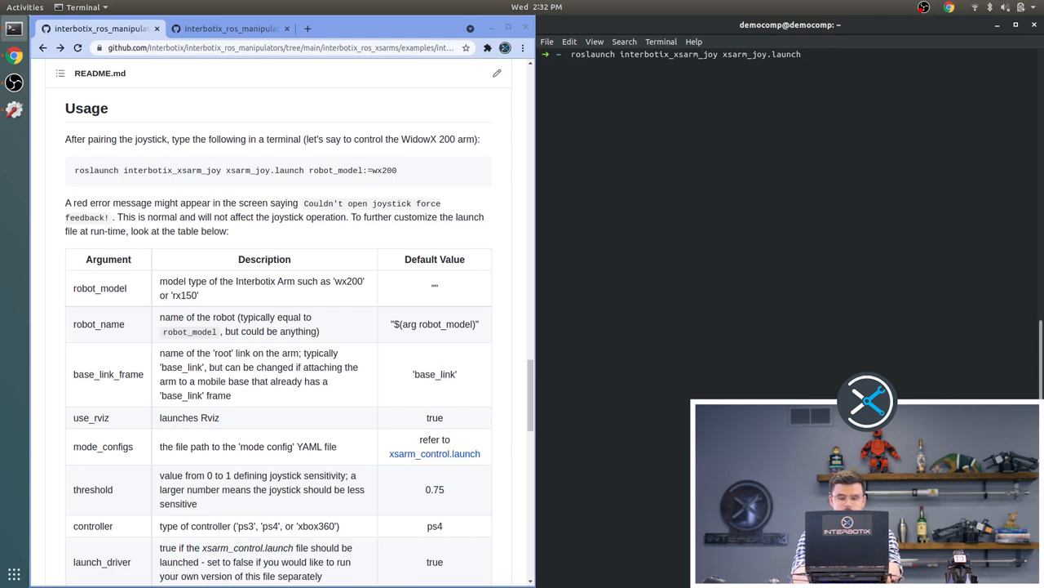
pyautogui.write('robot_model:=')
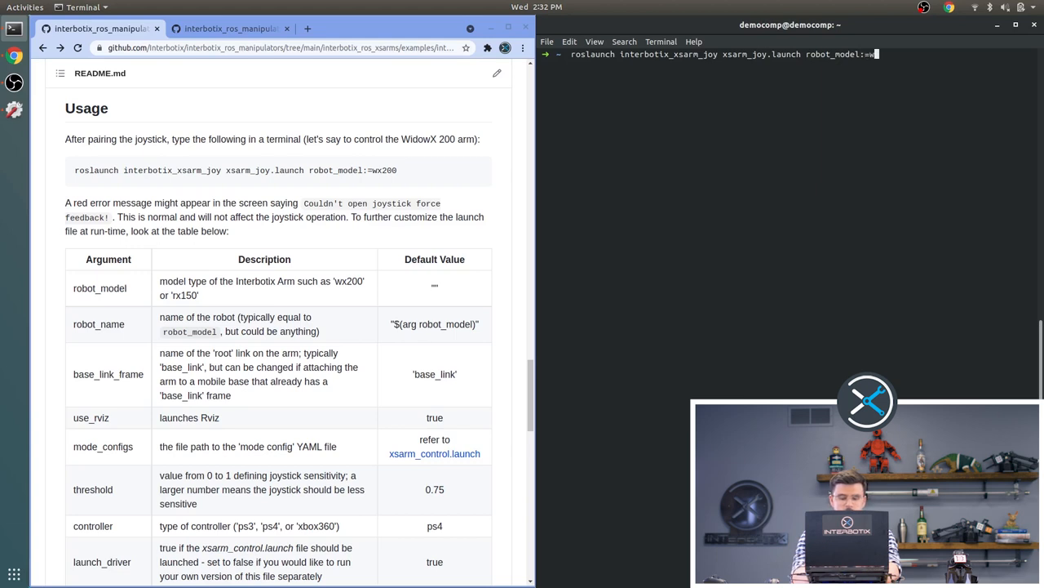
pyautogui.write('wx200')
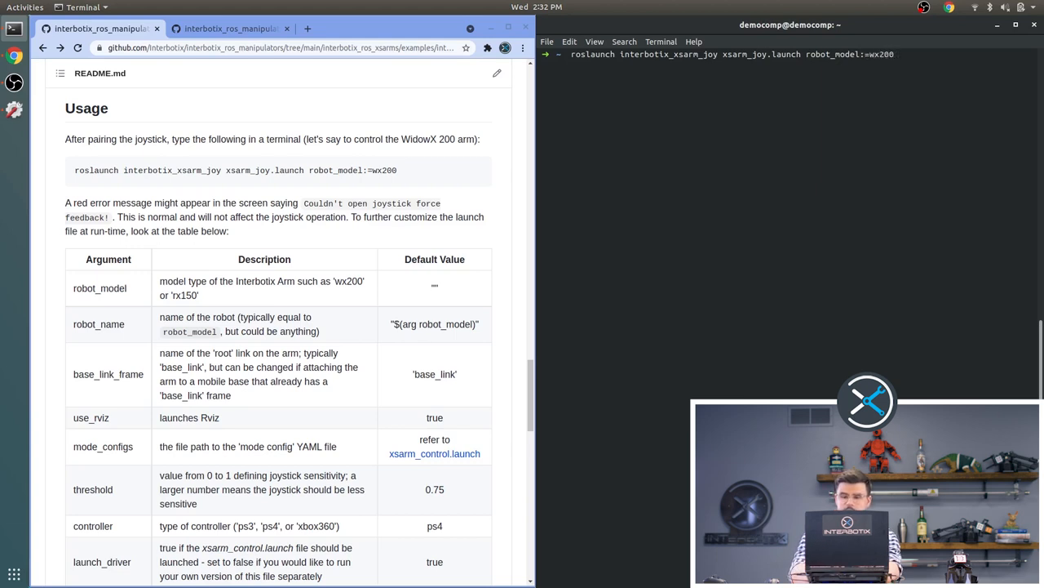
pyautogui.press('Return')
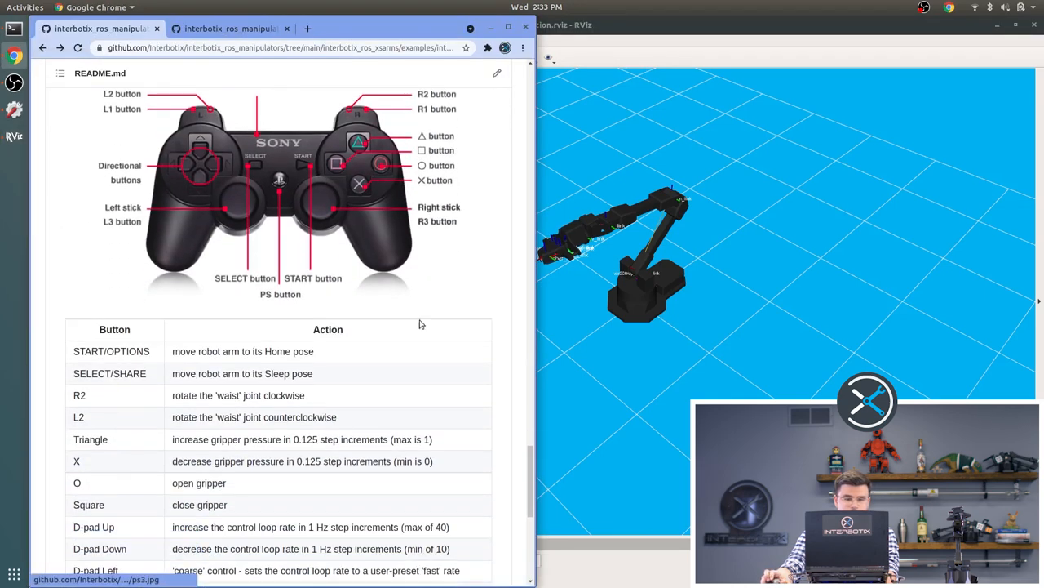
# Step: Scroll the README down to the PS3/PS4 controller button map table
pyautogui.scroll(-3)
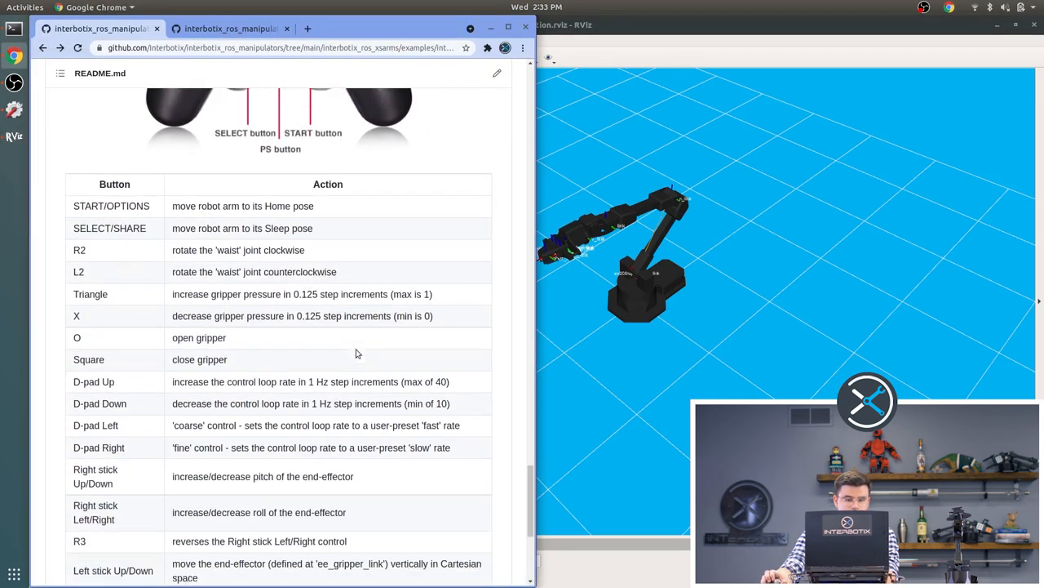
pyautogui.scroll(-3)
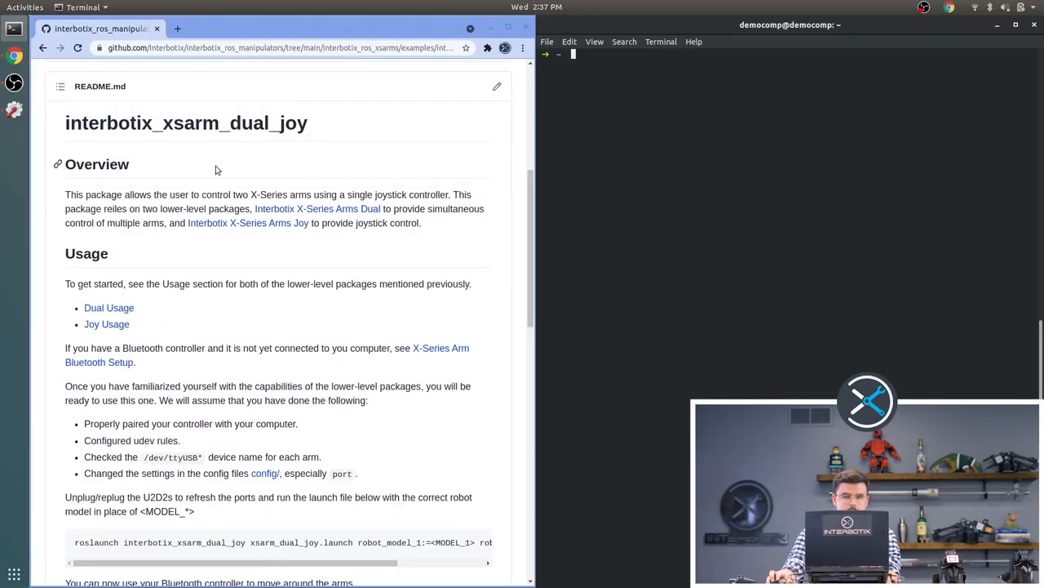
pyautogui.moveTo(108, 122)
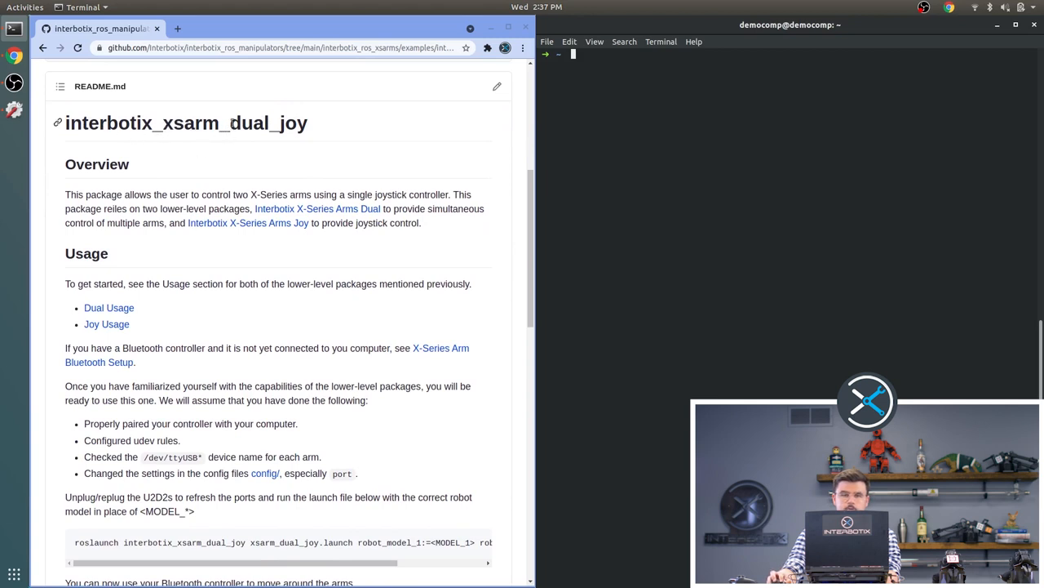
pyautogui.moveTo(408, 151)
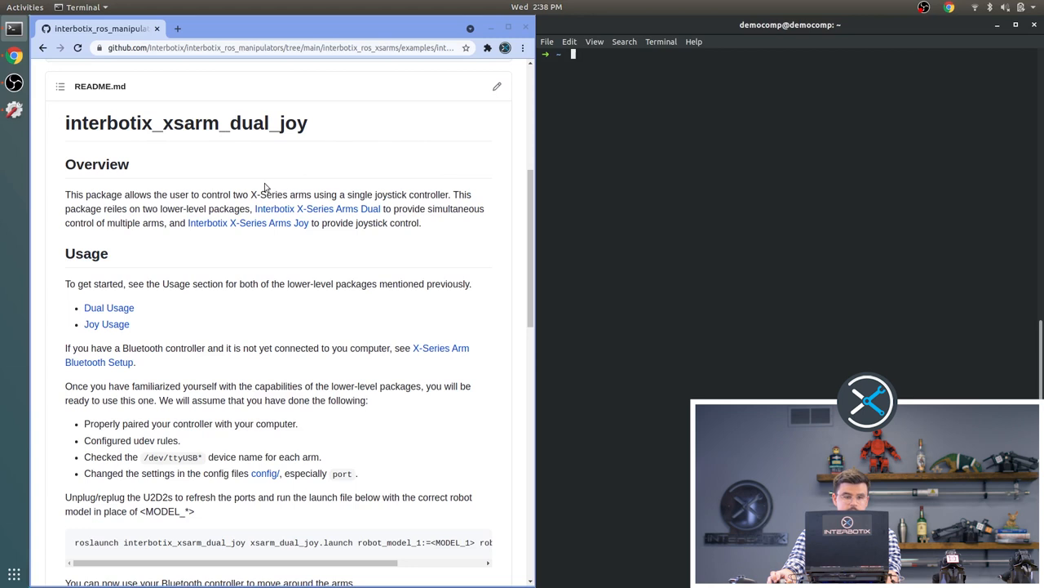
pyautogui.moveTo(337, 213)
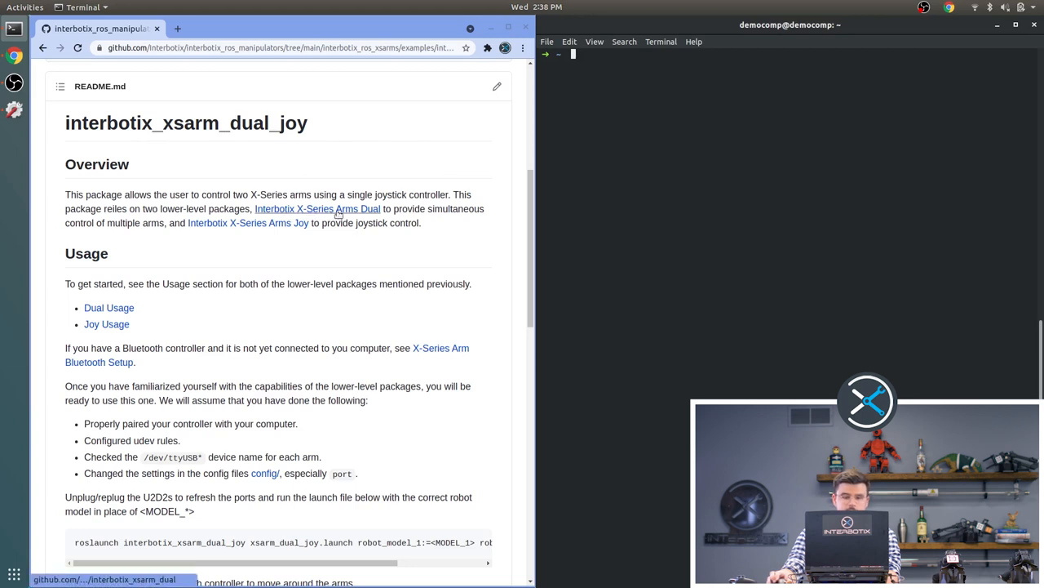
pyautogui.moveTo(264, 234)
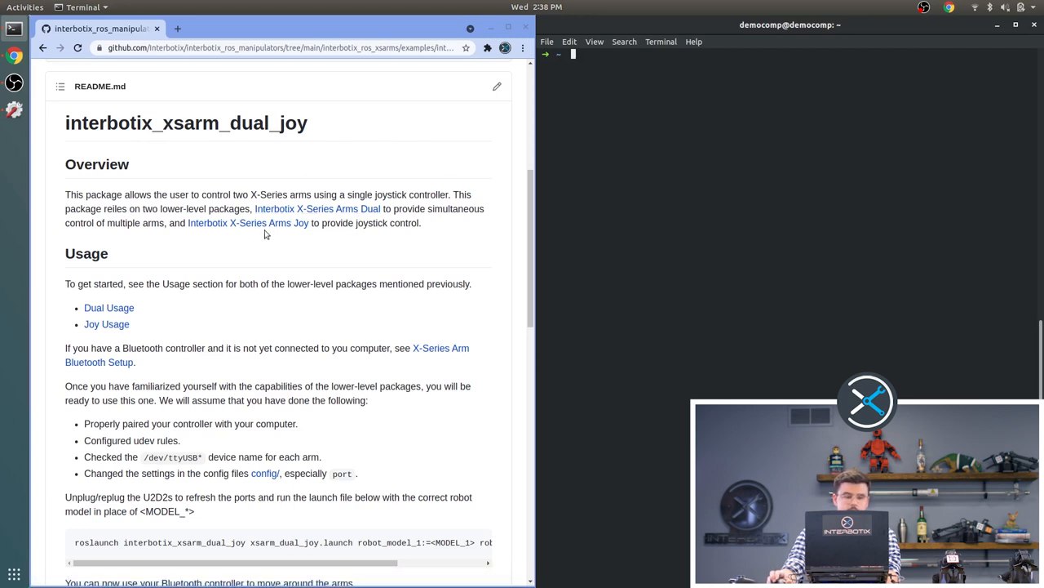
pyautogui.moveTo(249, 223)
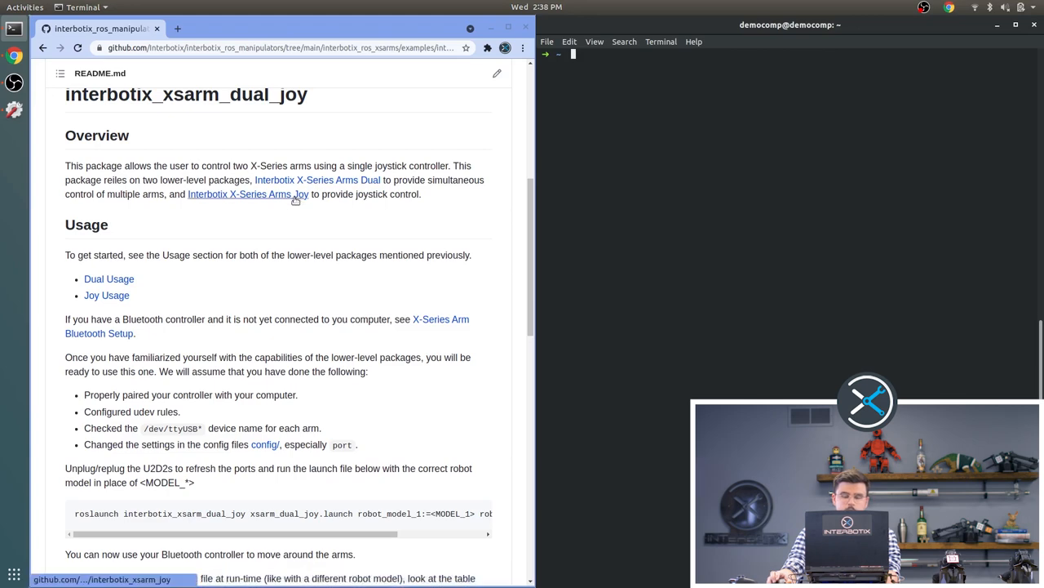
# Step: Scroll the interbotix_xsarm_dual_joy README down to its Usage section
pyautogui.scroll(-3)
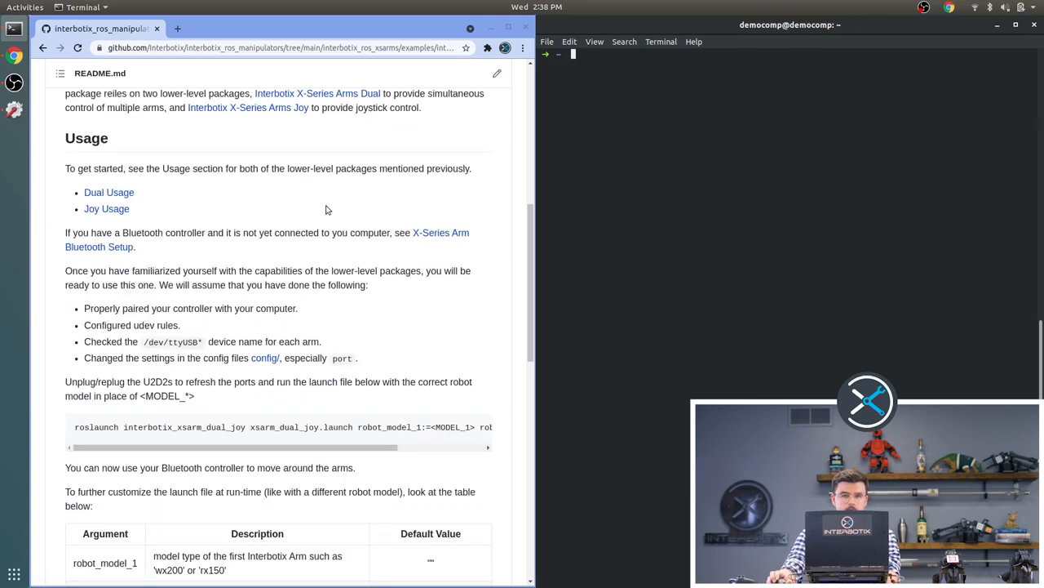
pyautogui.moveTo(323, 202)
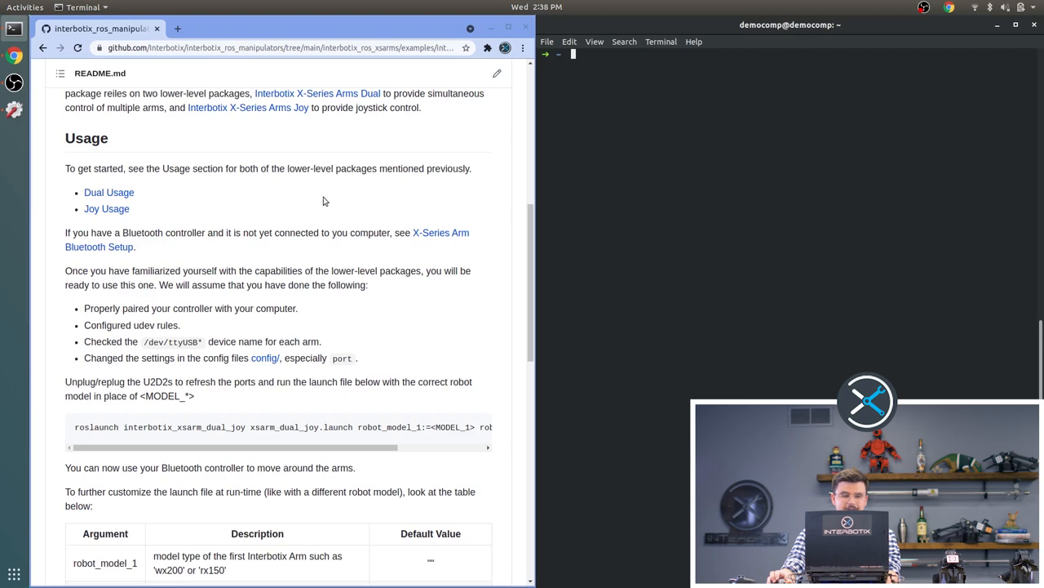
pyautogui.moveTo(108, 192)
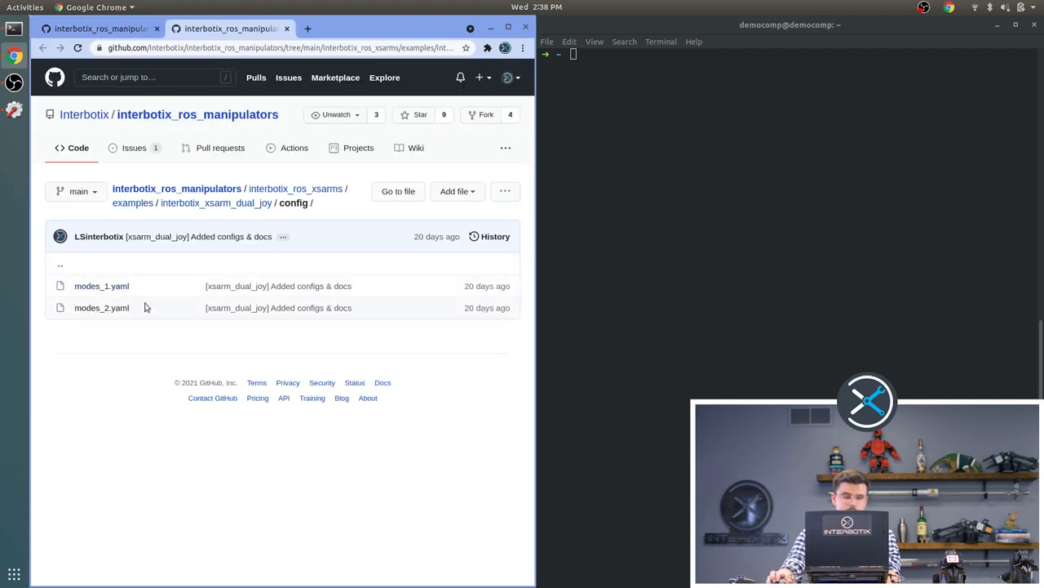
pyautogui.moveTo(101, 286)
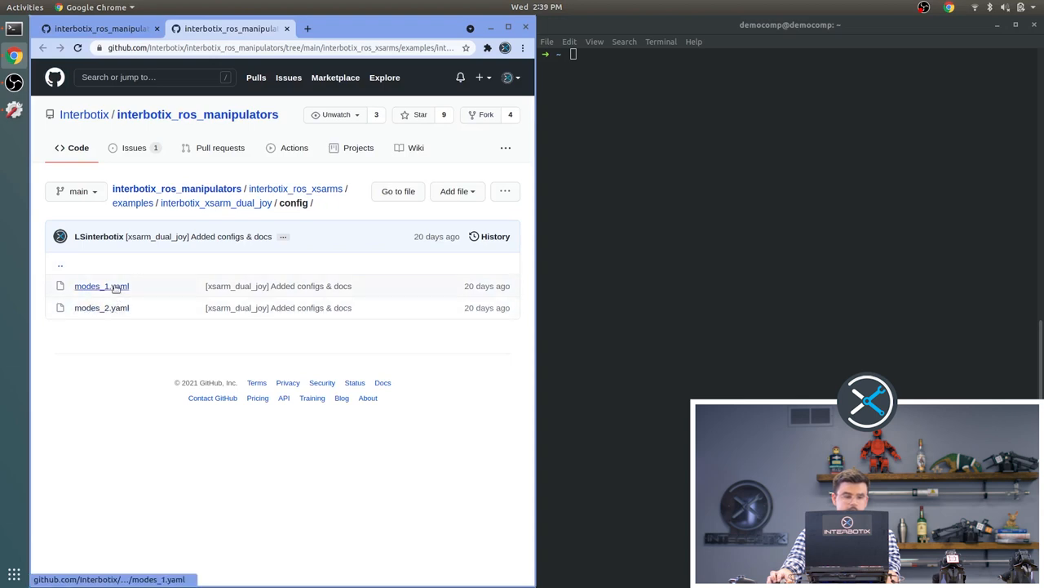
# Step: View modes_1.yaml and then modes_2.yaml from the dual_joy config folder
pyautogui.click(101, 285)
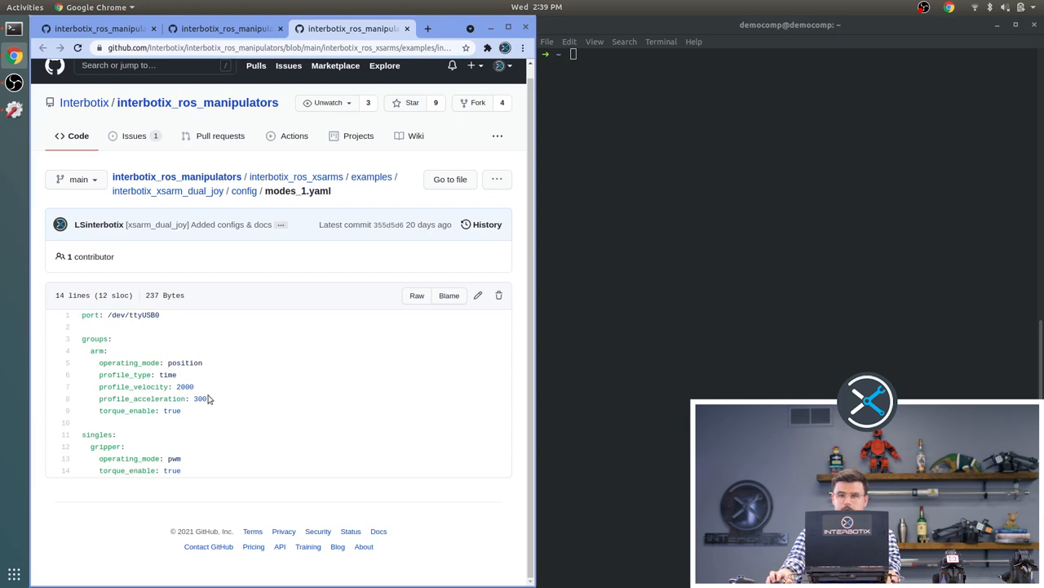
pyautogui.moveTo(239, 384)
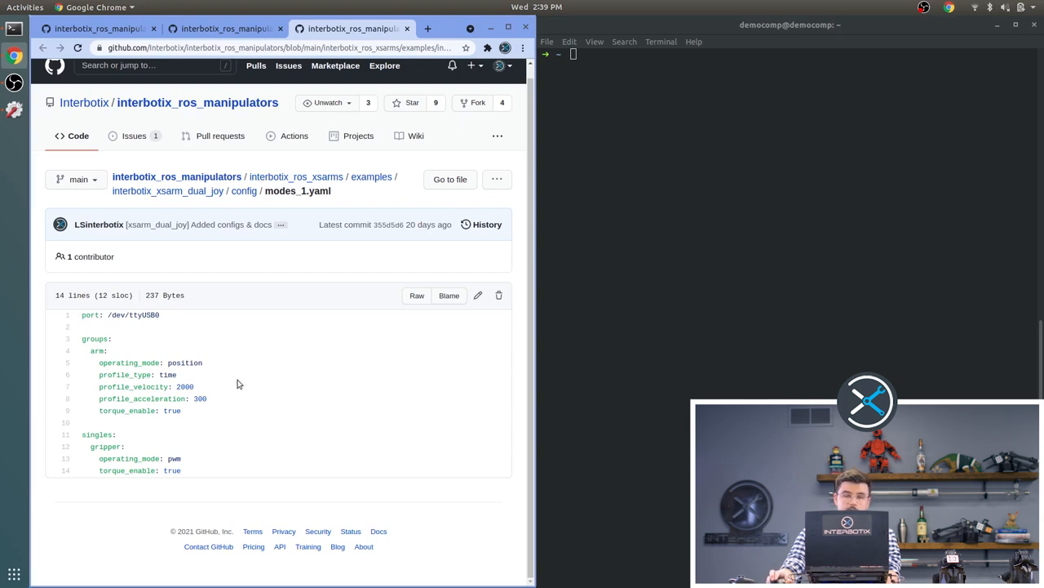
pyautogui.moveTo(171, 325)
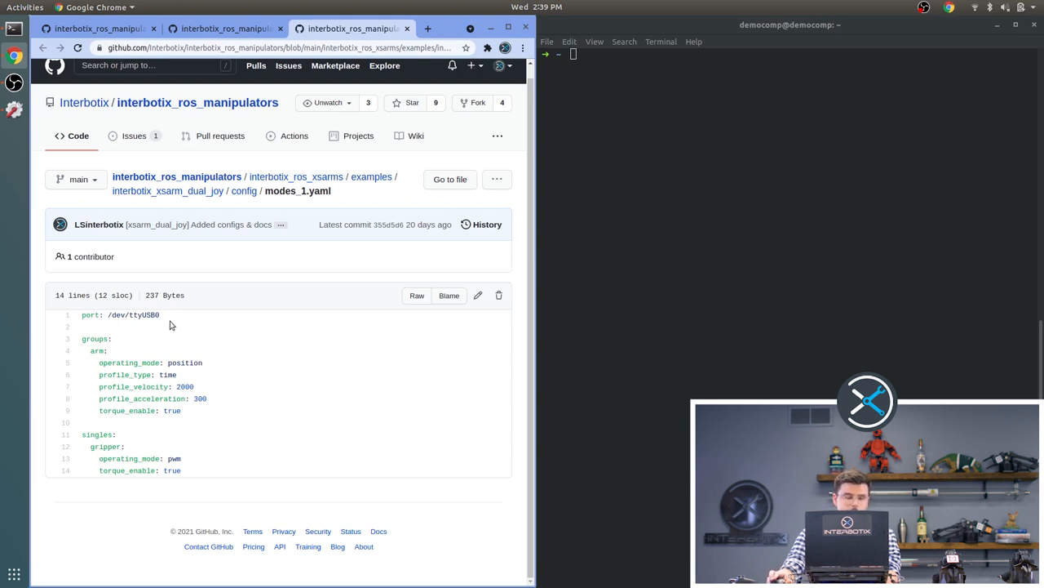
pyautogui.moveTo(259, 344)
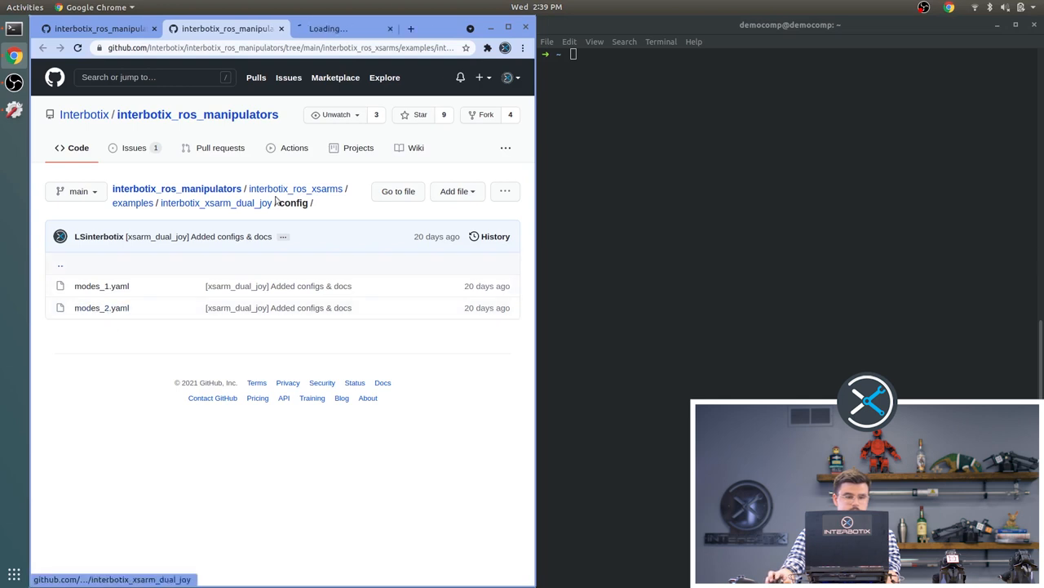
pyautogui.click(102, 307)
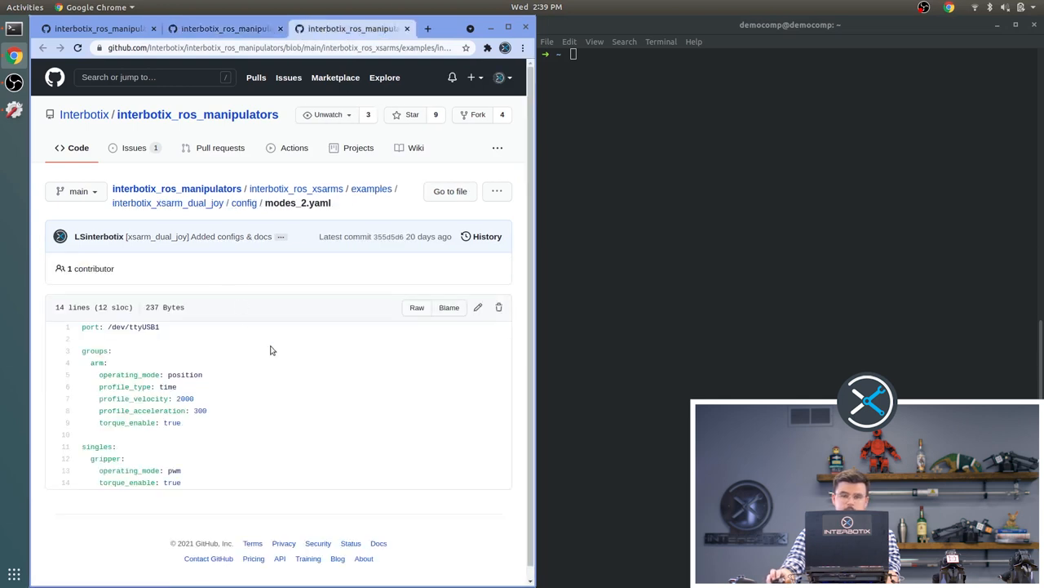
pyautogui.doubleClick(143, 326)
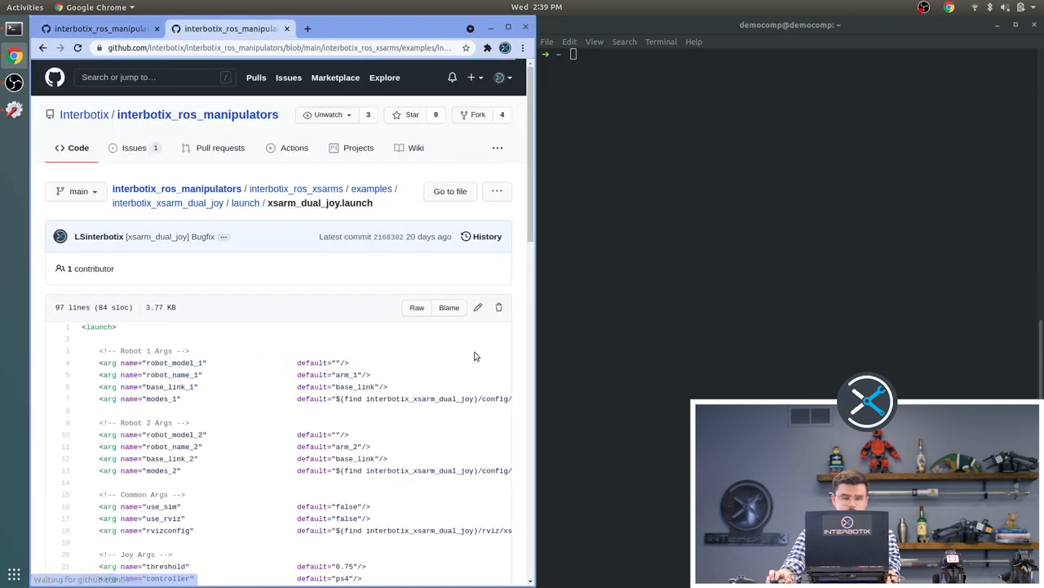
# Step: Scroll through xsarm_dual_joy.launch's robot 1, robot 2, common and joy arguments
pyautogui.scroll(-3)
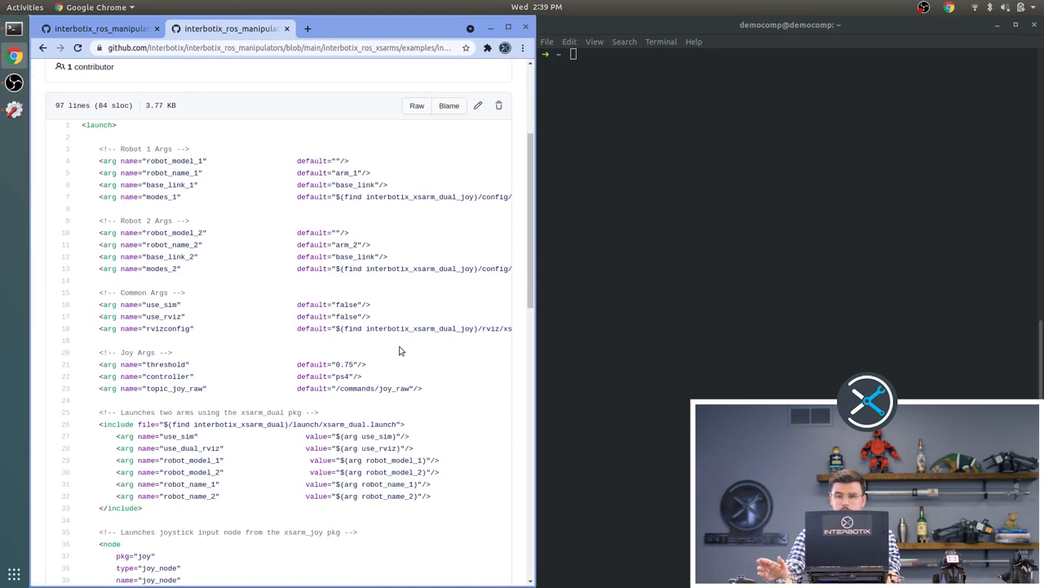
pyautogui.moveTo(391, 360)
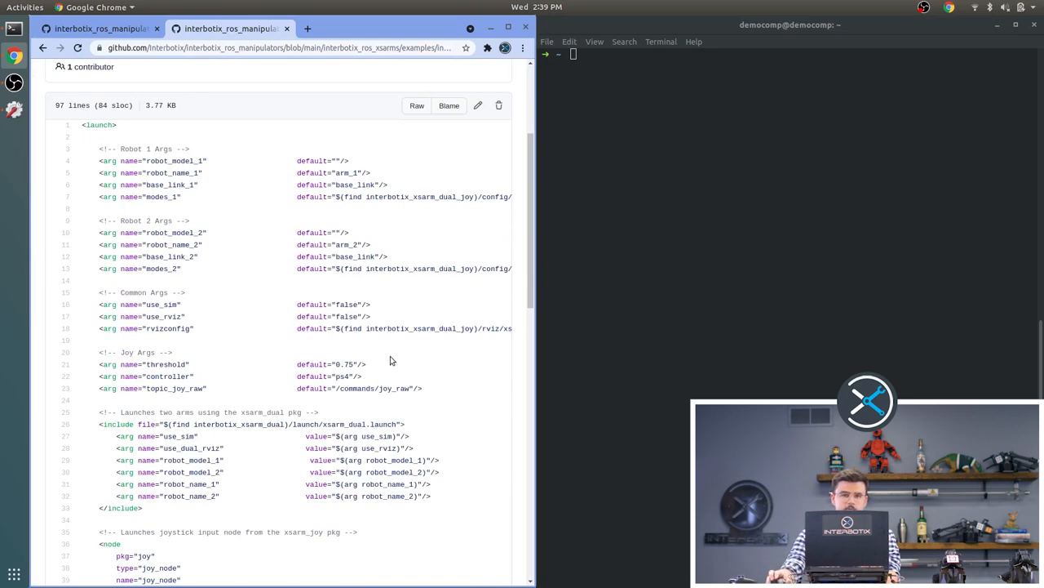
pyautogui.scroll(-3)
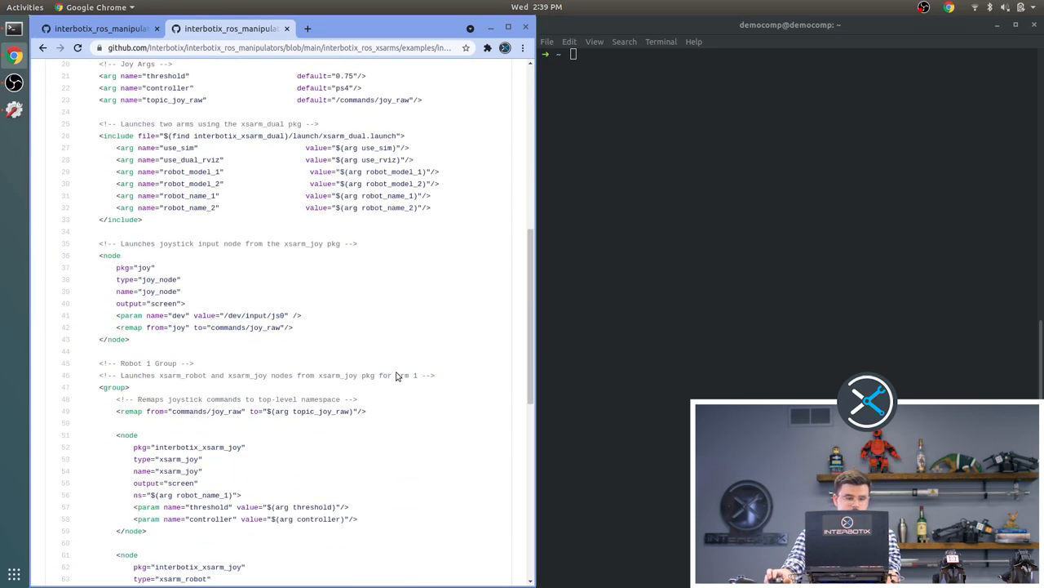
pyautogui.scroll(-3)
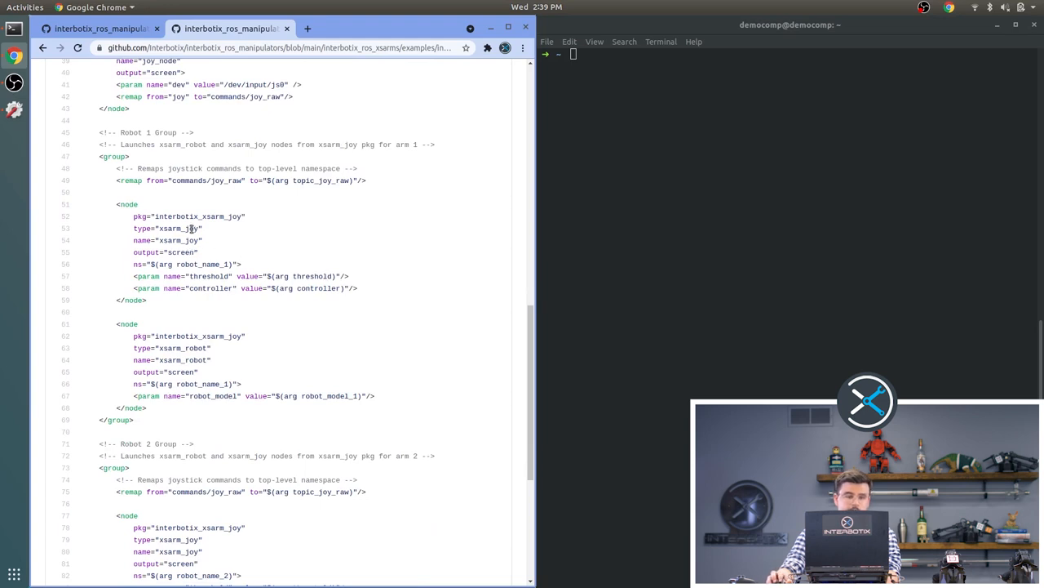
pyautogui.scroll(-3)
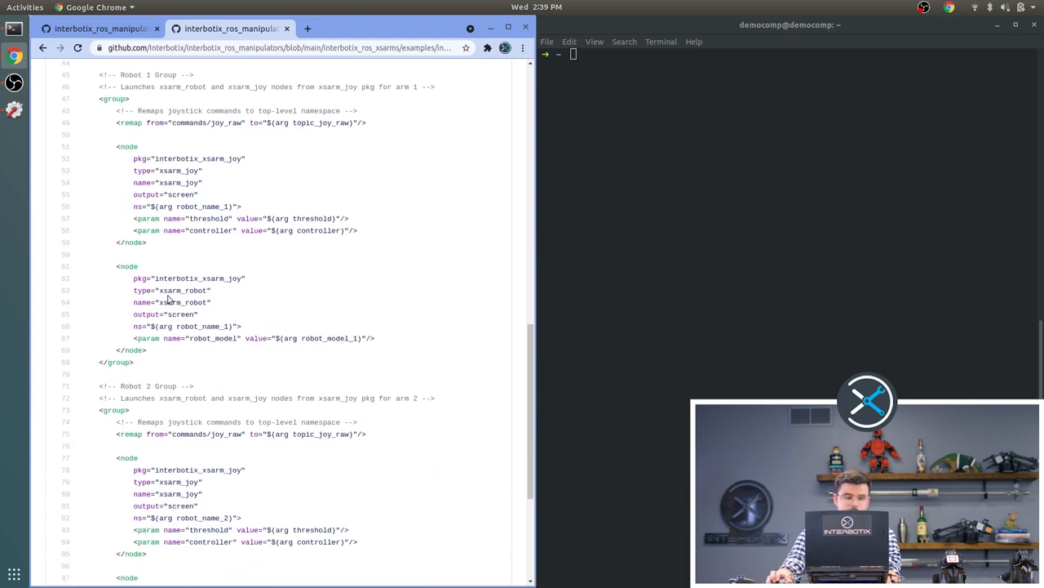
pyautogui.scroll(-3)
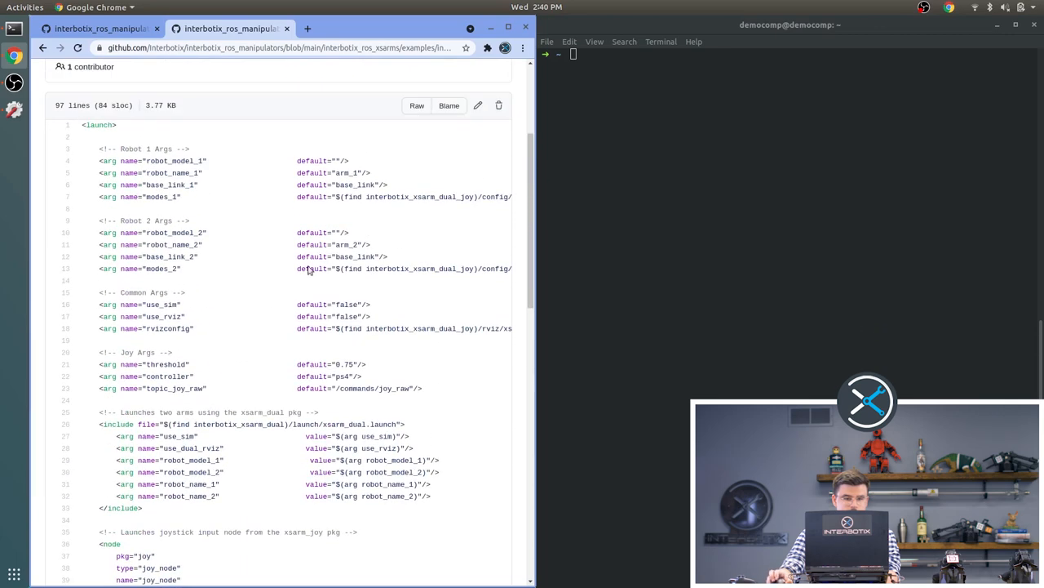
pyautogui.moveTo(160, 213)
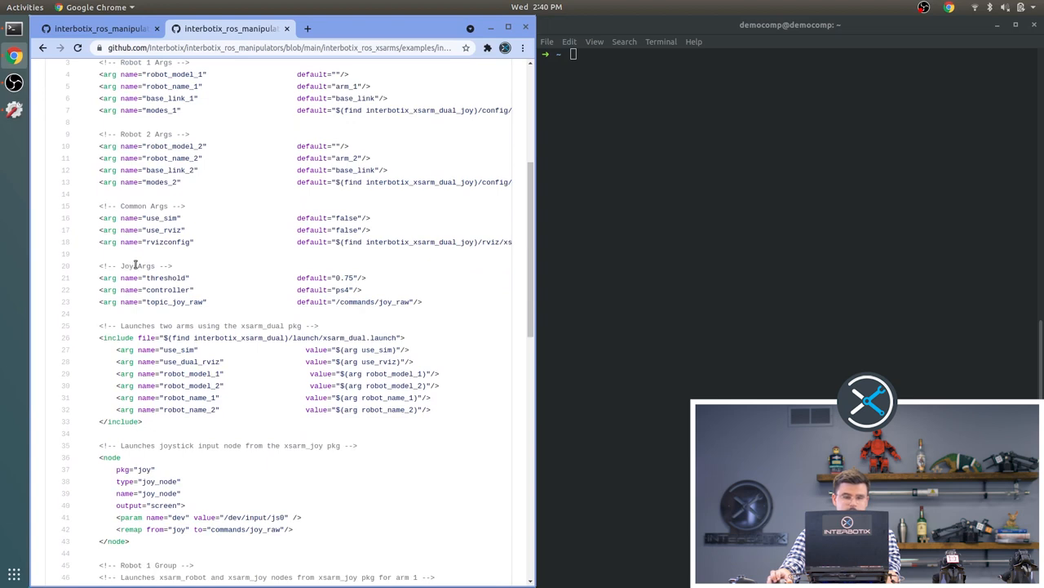
pyautogui.moveTo(186, 286)
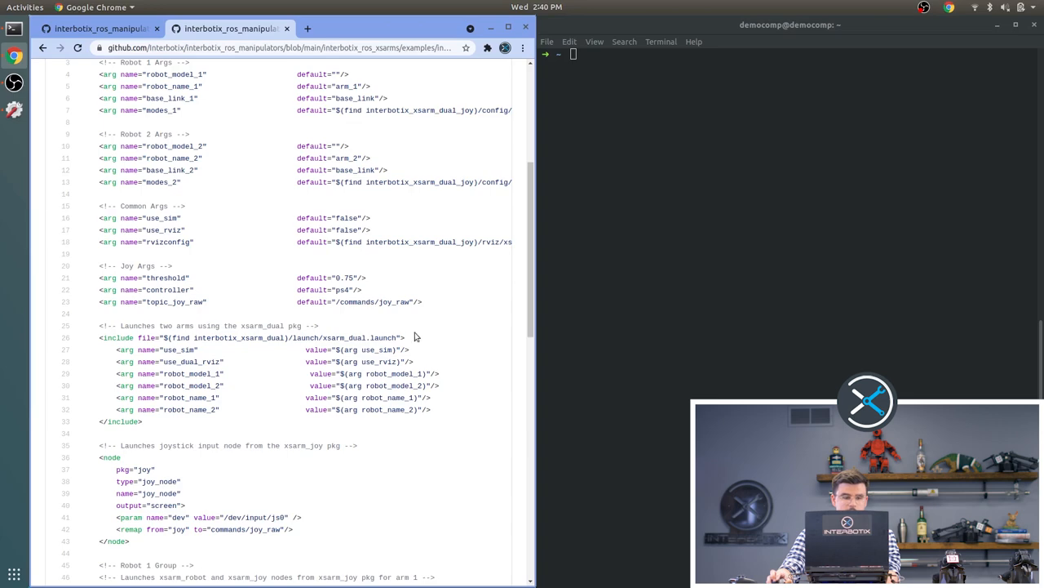
pyautogui.scroll(-3)
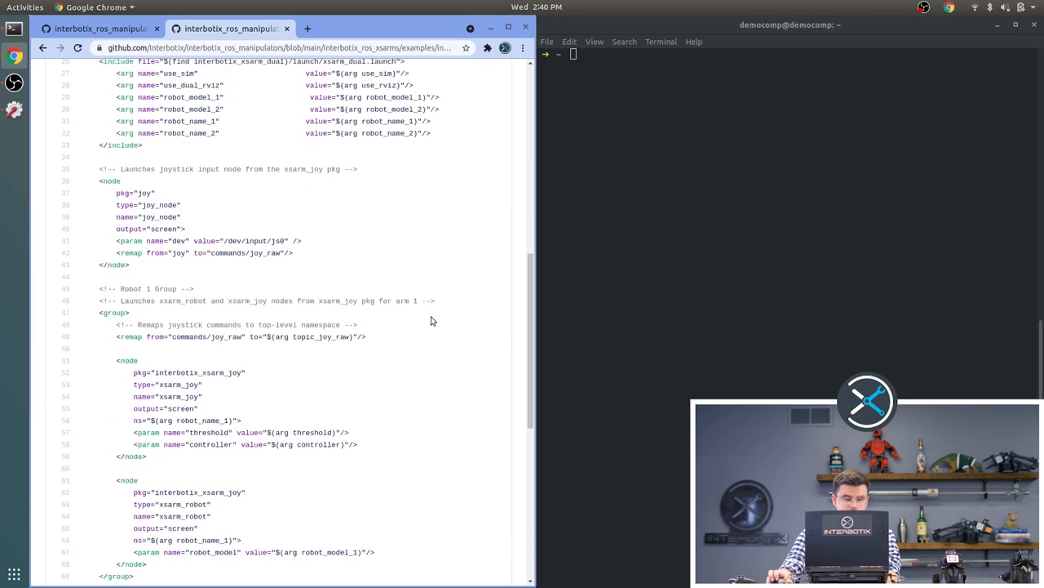
pyautogui.scroll(-3)
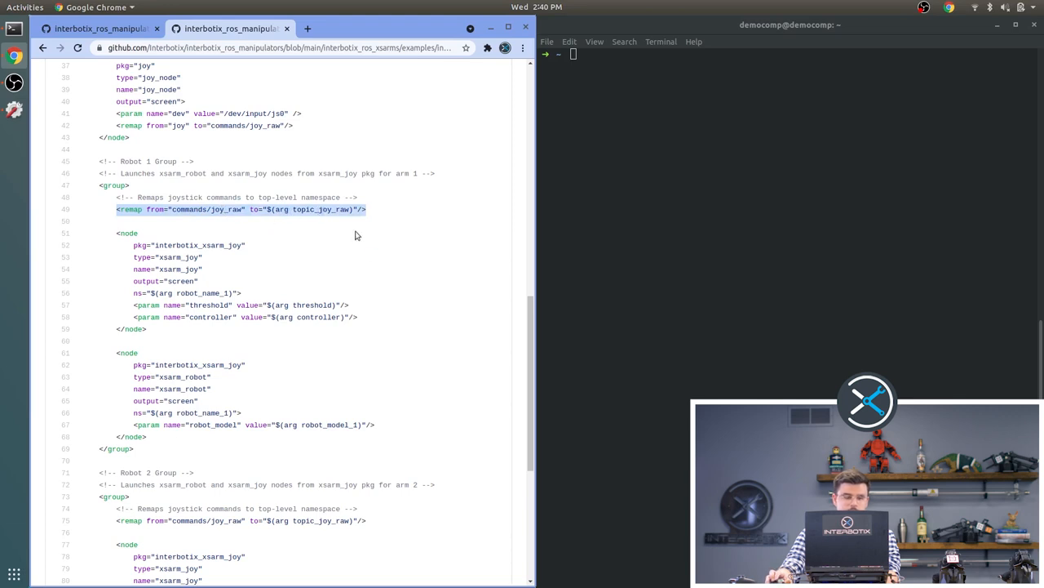
pyautogui.scroll(-3)
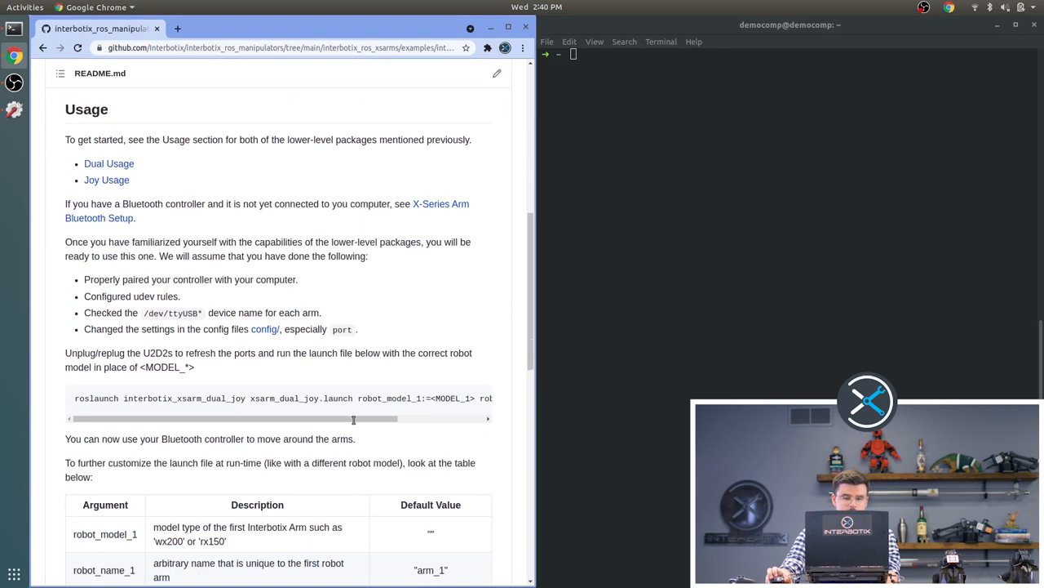
# Step: Scroll the dual_joy README to the roslaunch command and argument table
pyautogui.scroll(-3)
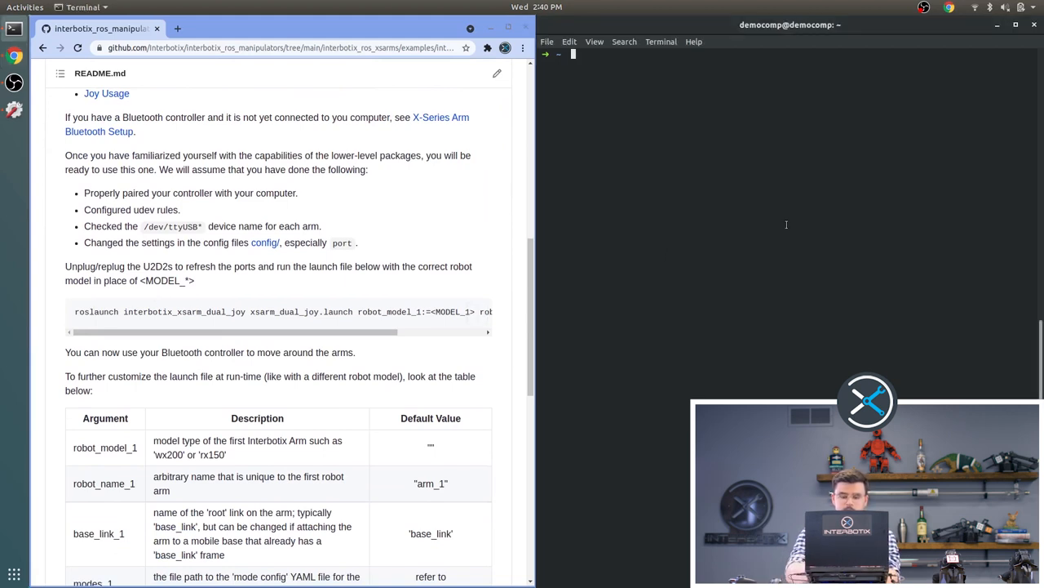
# Step: Run roslaunch interbotix_xsarm_dual_joy xsarm_dual_joy.launch with robot_model_1 and robot_model_2 set to wx200
pyautogui.write('roslaunch')
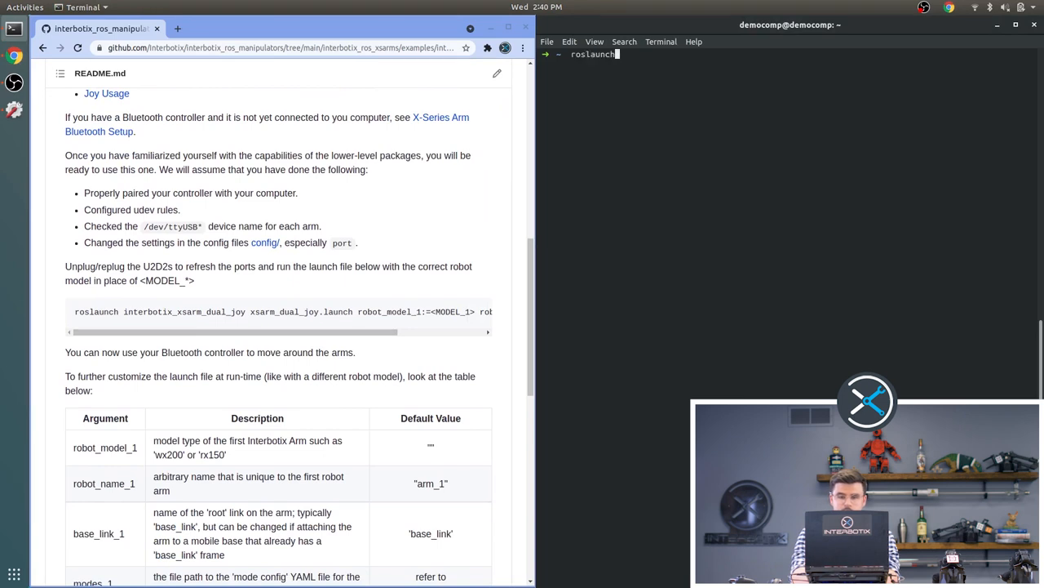
pyautogui.write('interbotix_xs')
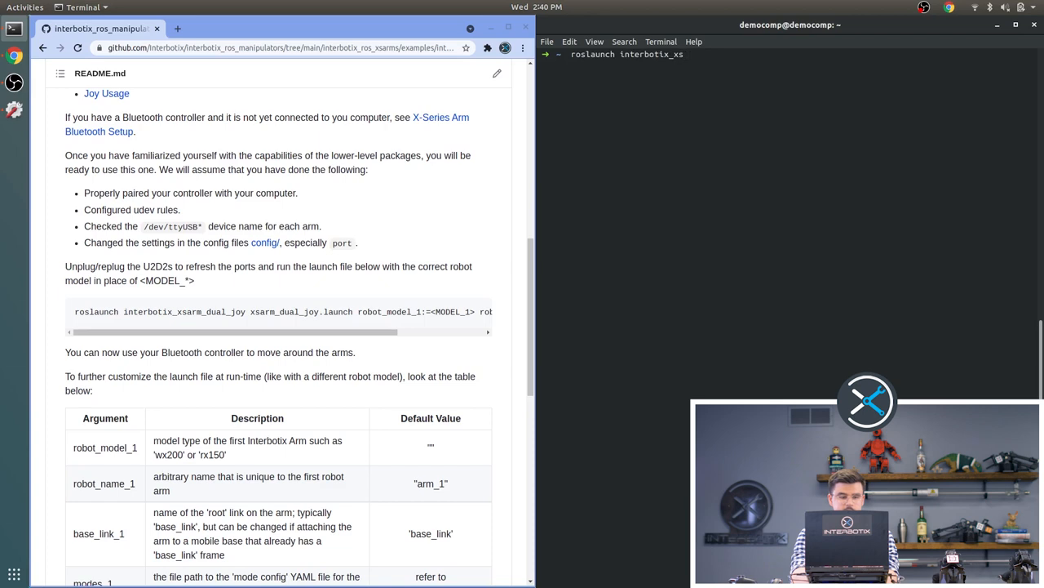
pyautogui.write('arm_dual')
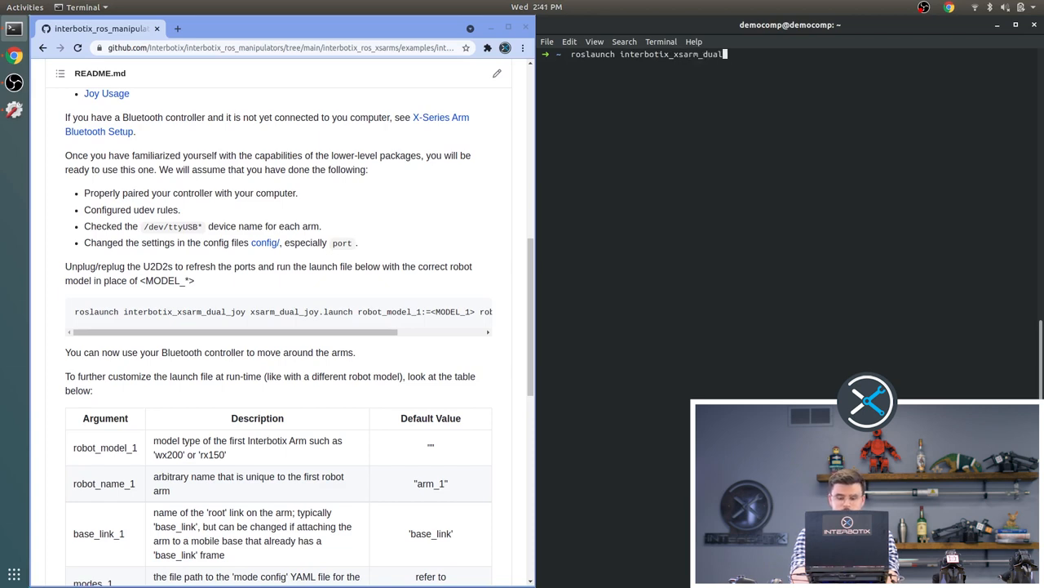
pyautogui.write('_joy')
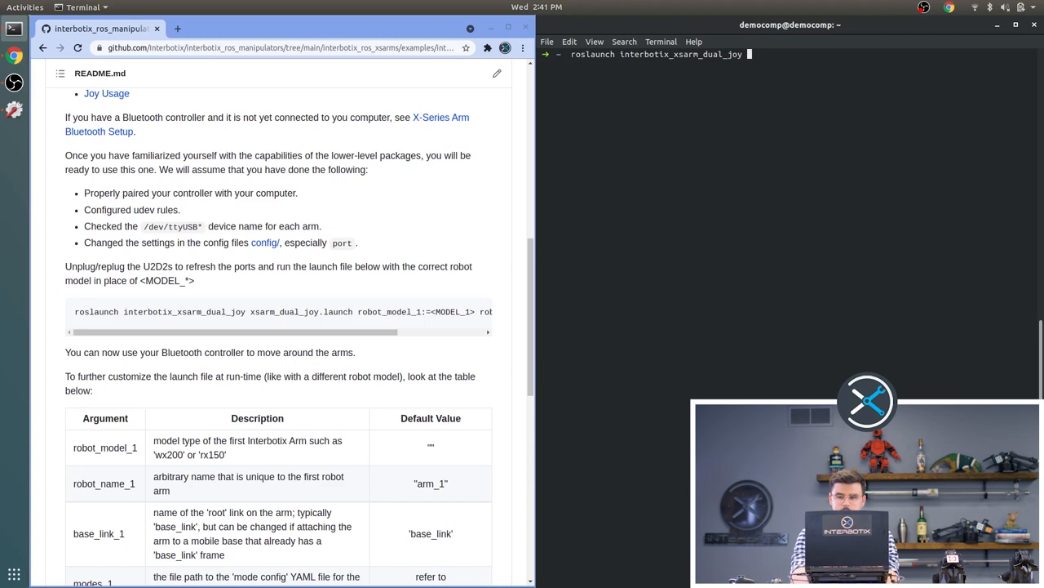
pyautogui.write('xsarm_dual_joy.launch')
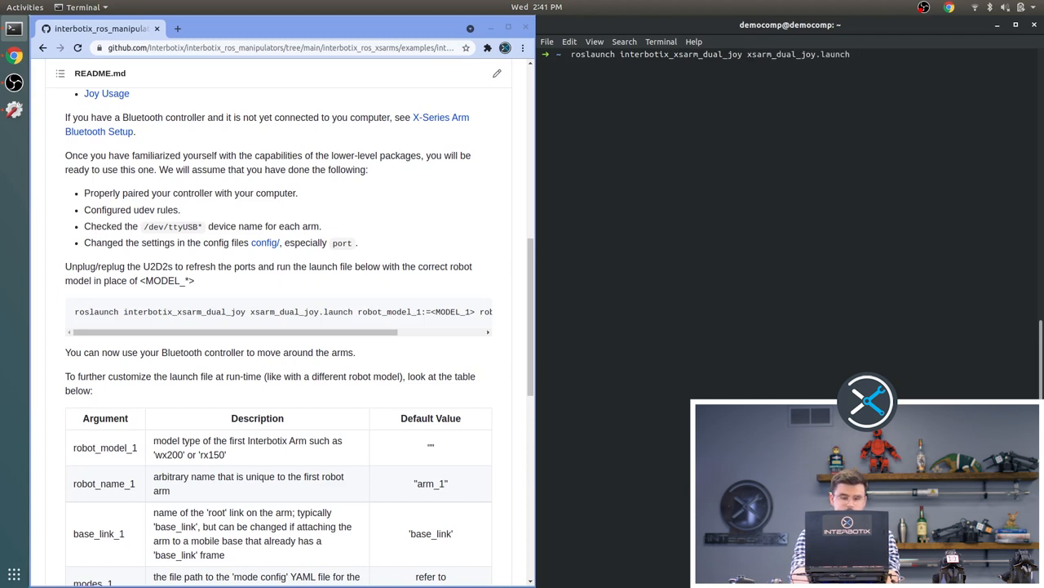
pyautogui.write('robot_model_1')
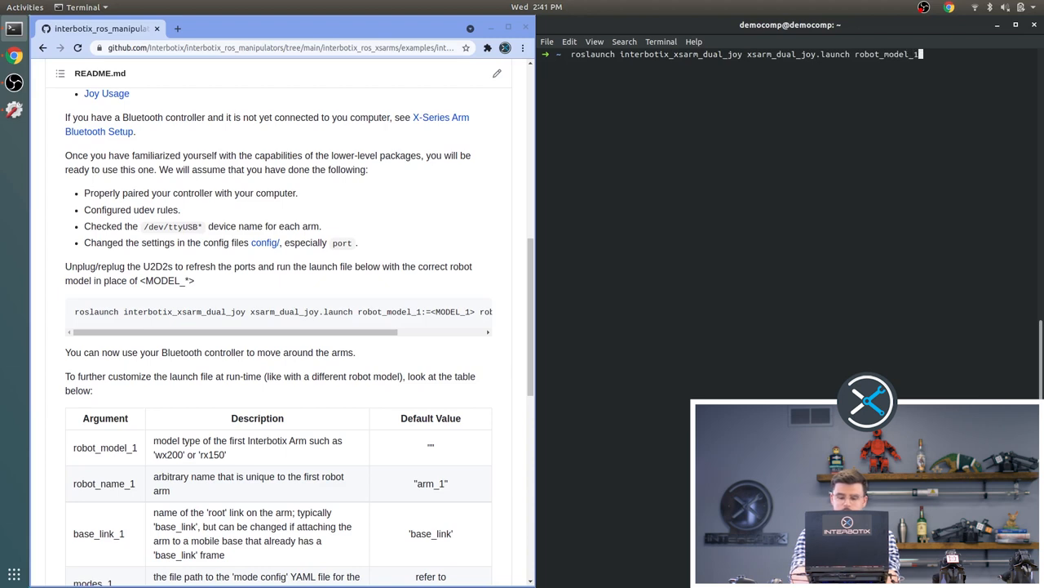
pyautogui.write('=wx200')
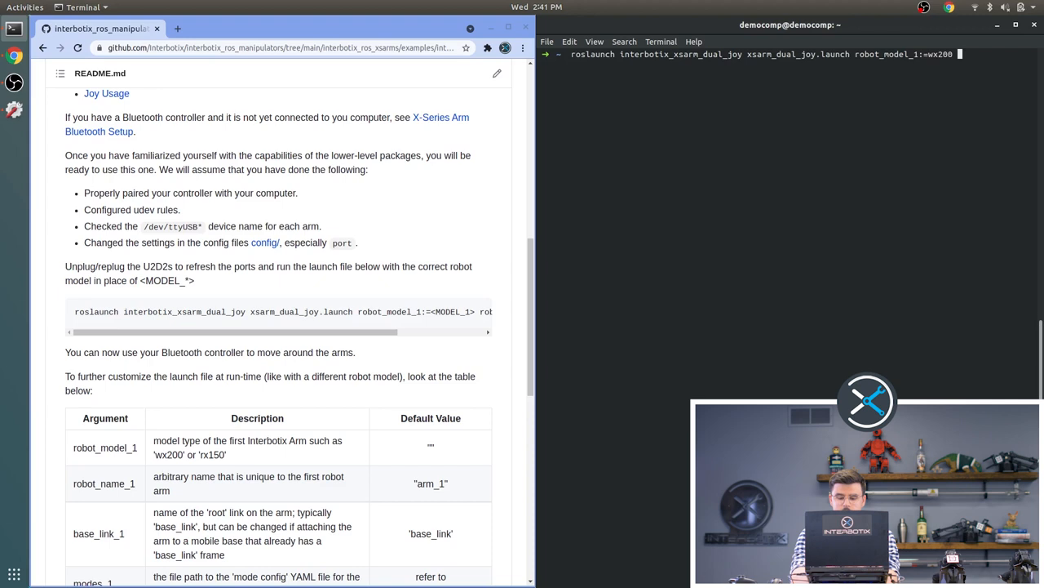
pyautogui.write('robot_m')
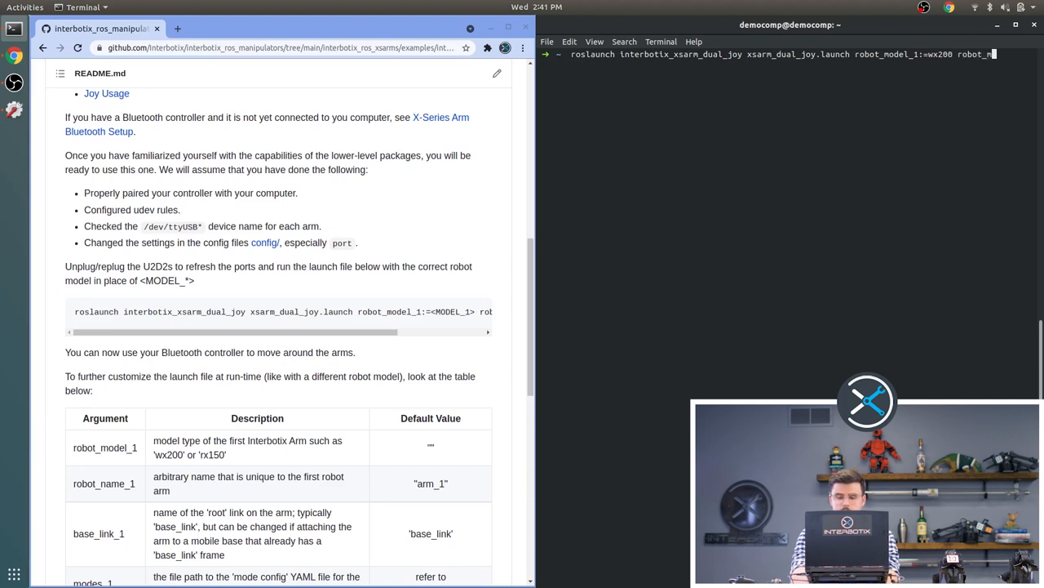
pyautogui.write('robot_model_2:=wx200')
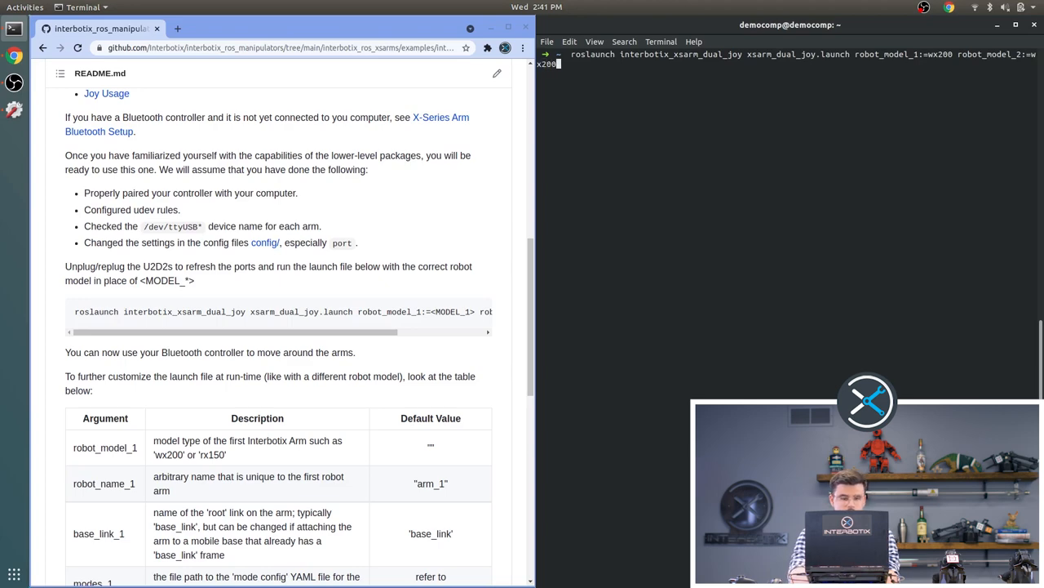
pyautogui.press('Return')
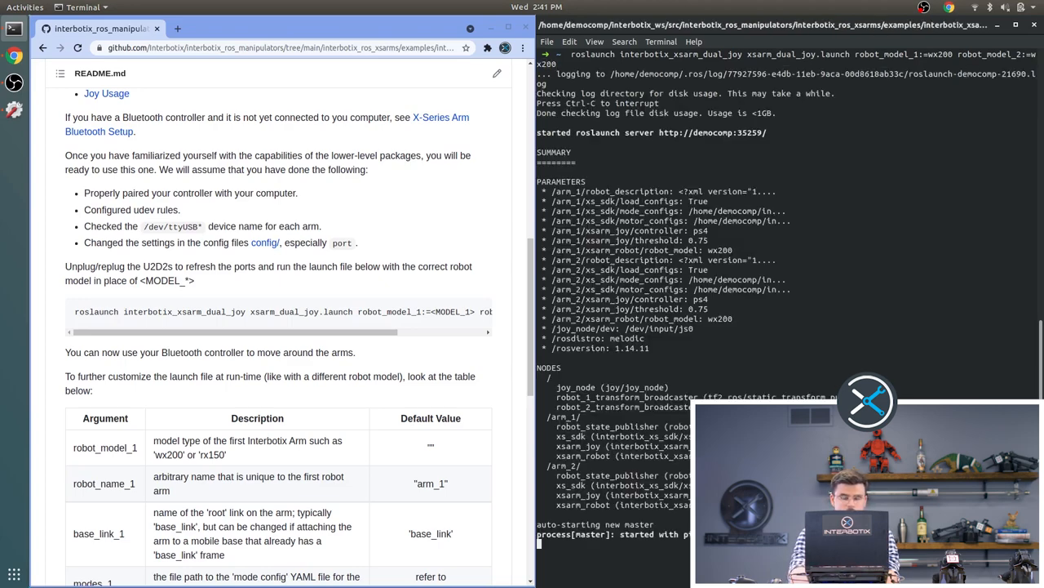